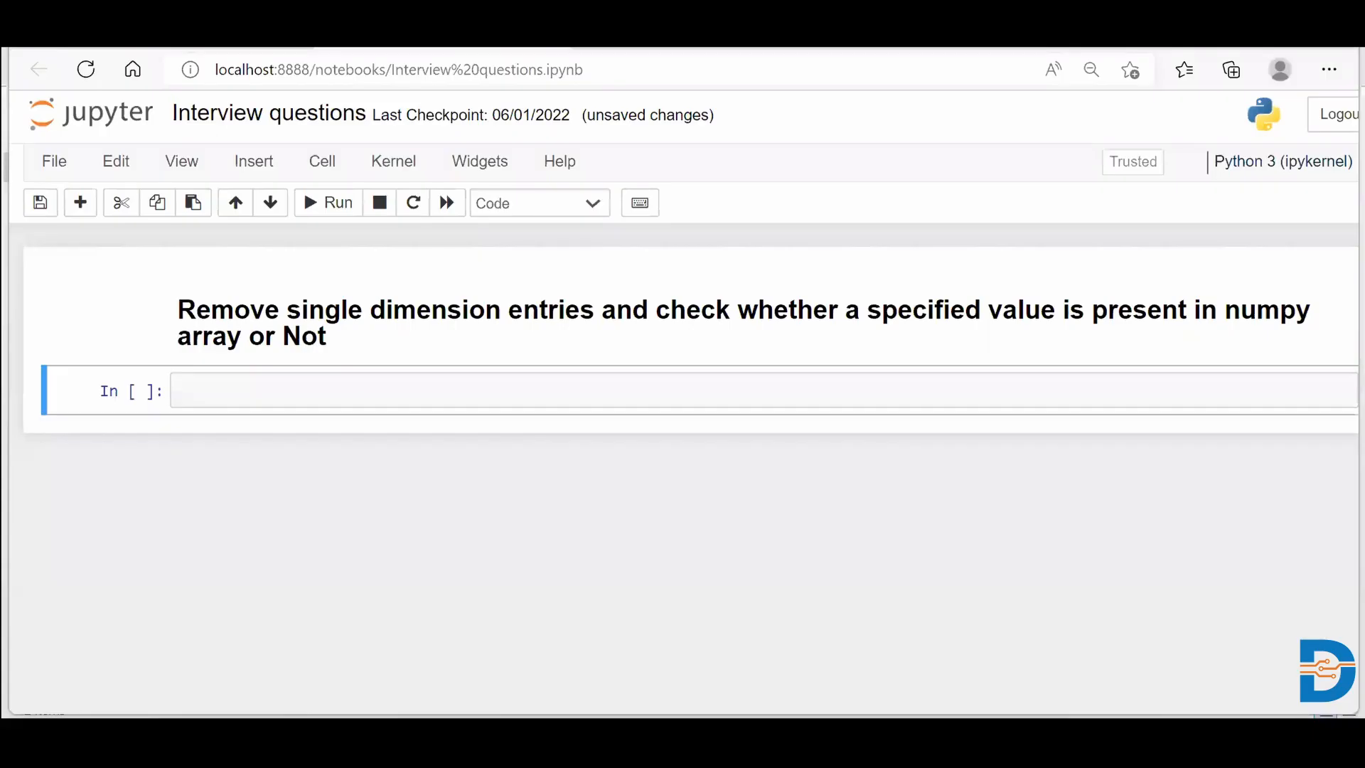
mouse_move(1021, 107)
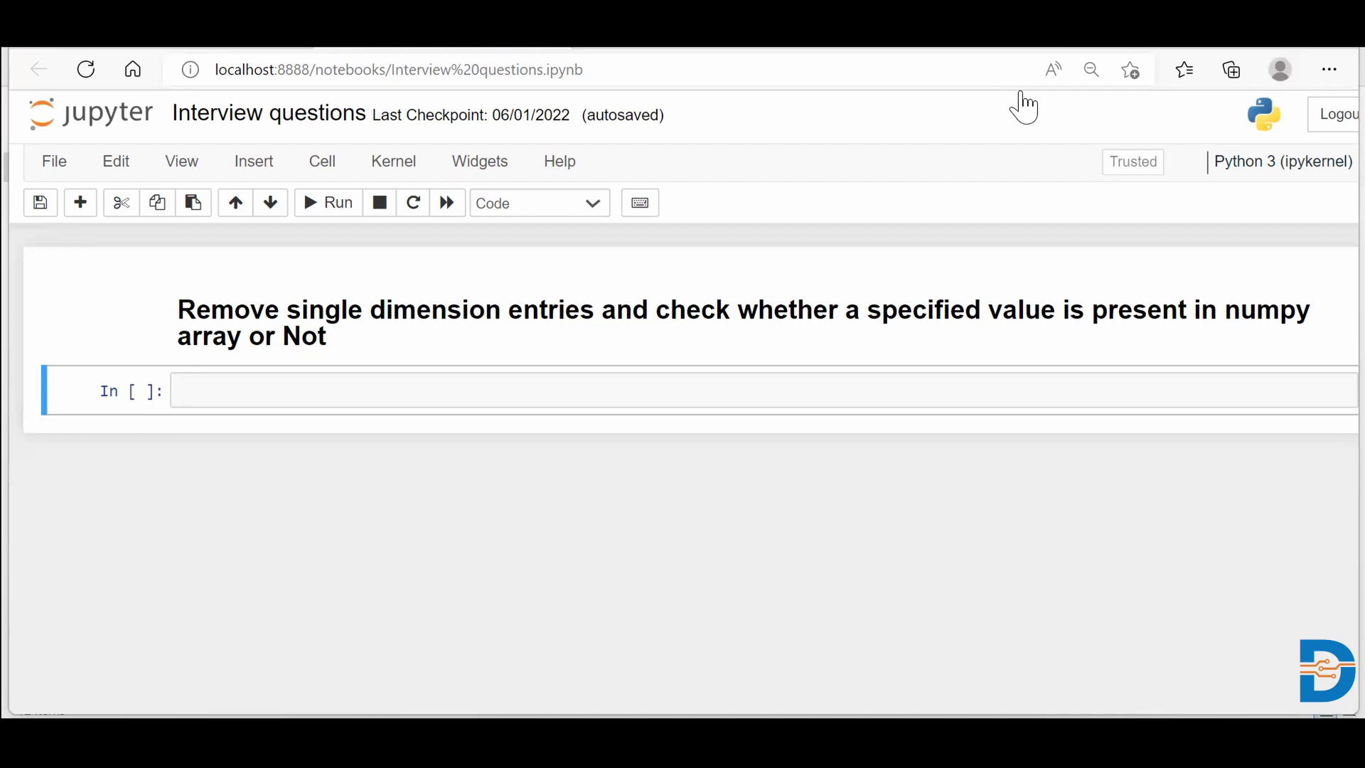
Step: Write 'import numpy as np' on the first line of the empty cell
click(230, 391)
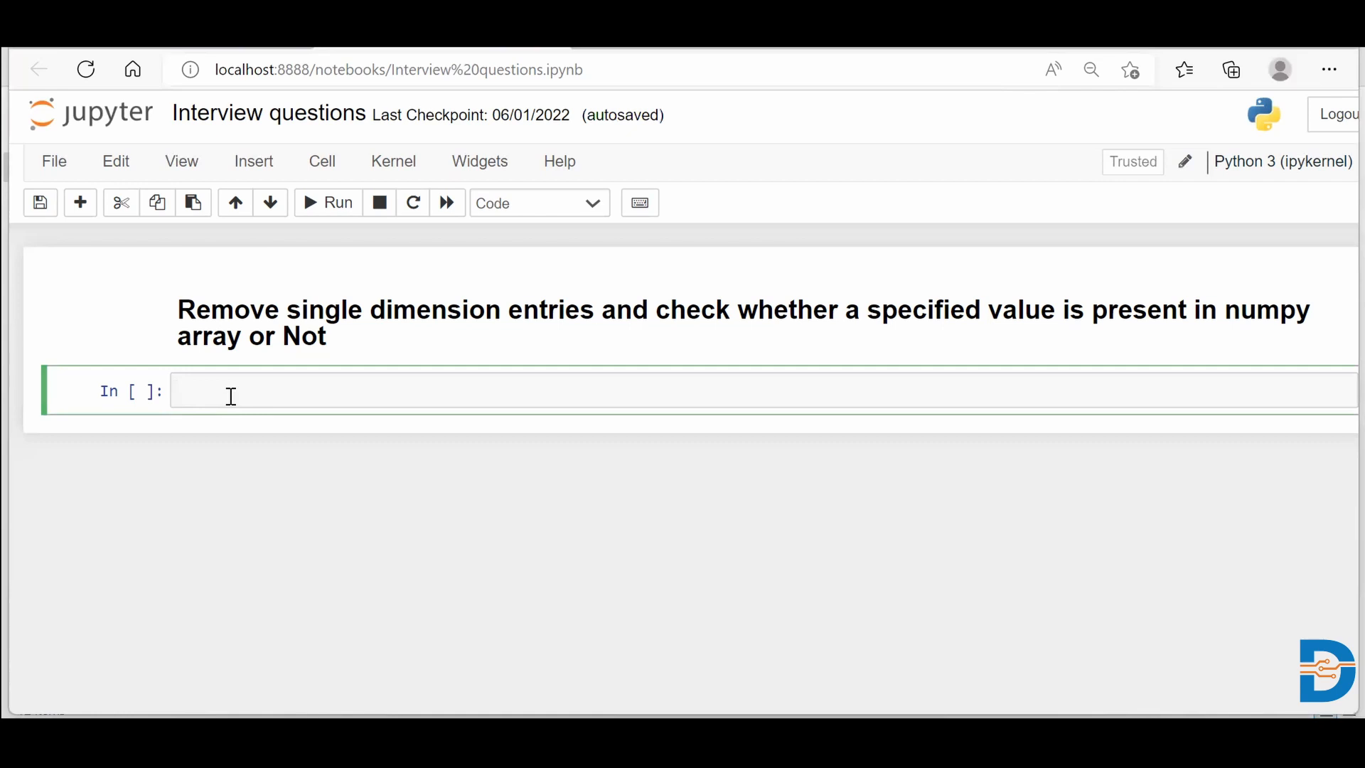
text(import numpy)
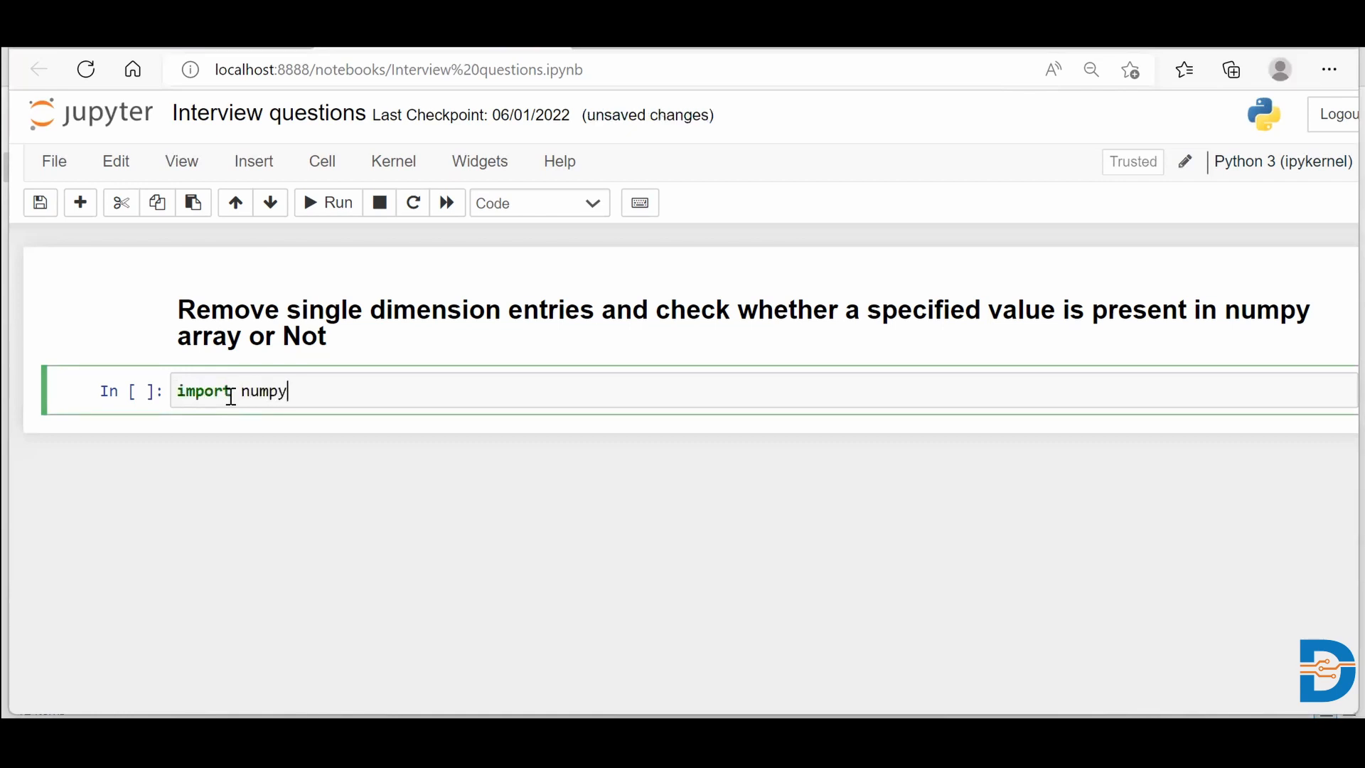
text(as np)
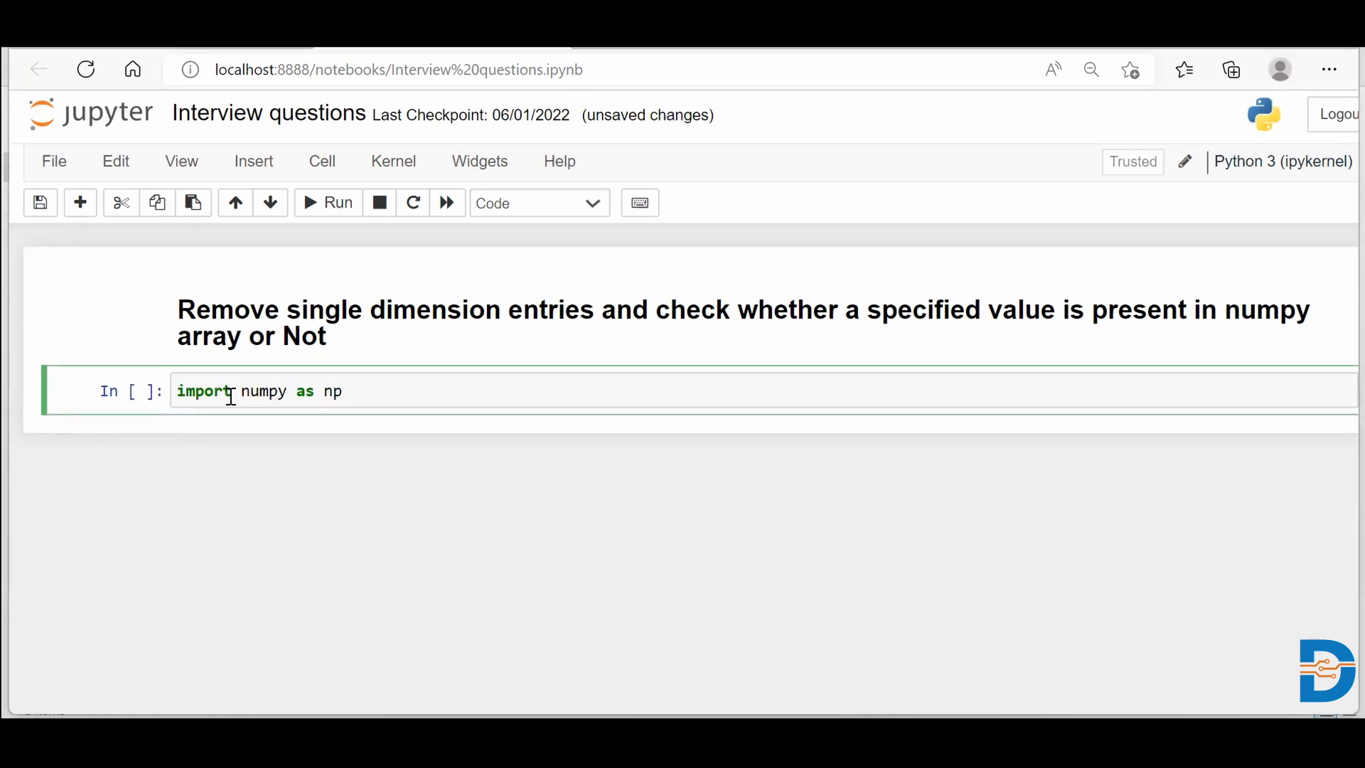
key(Enter)
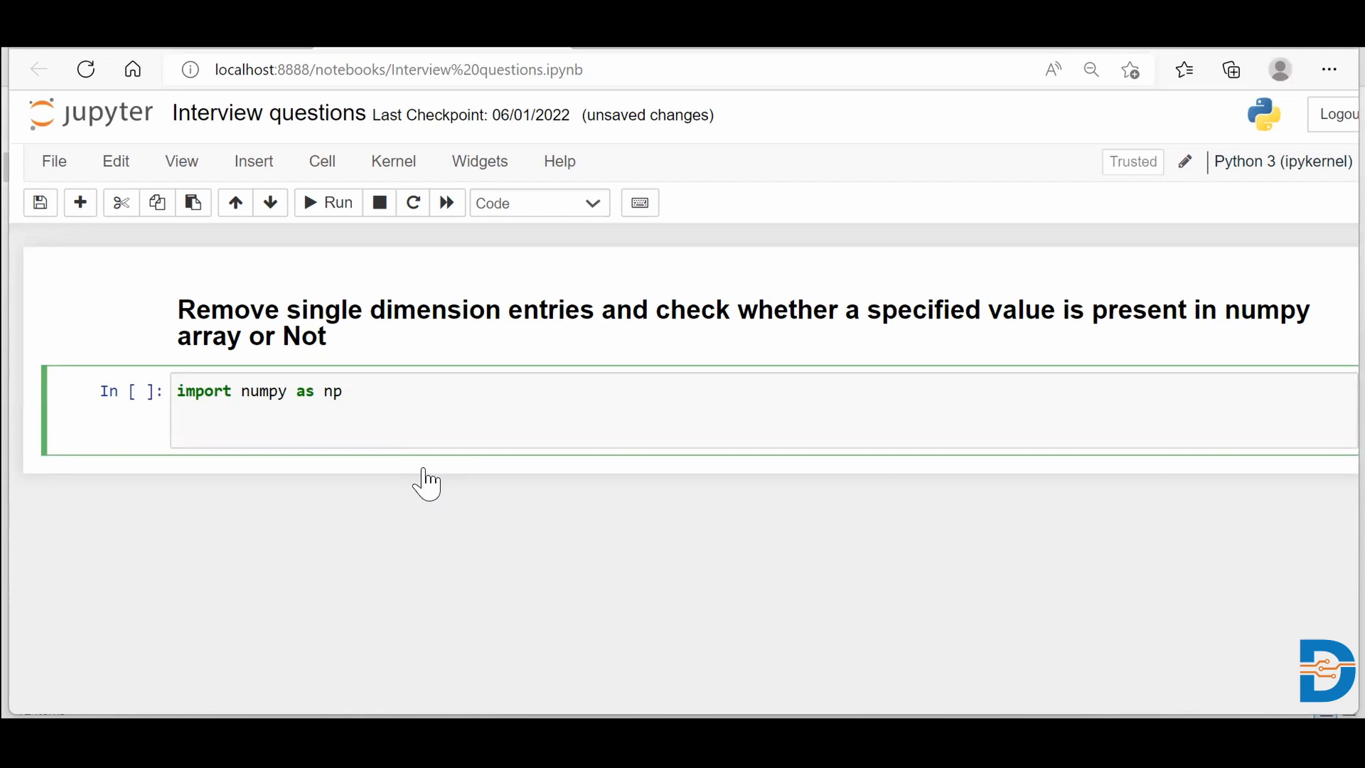
Step: Define my_arr = np.array([[[2,3,4],[6,5,4]]]) below the import
text(my_a)
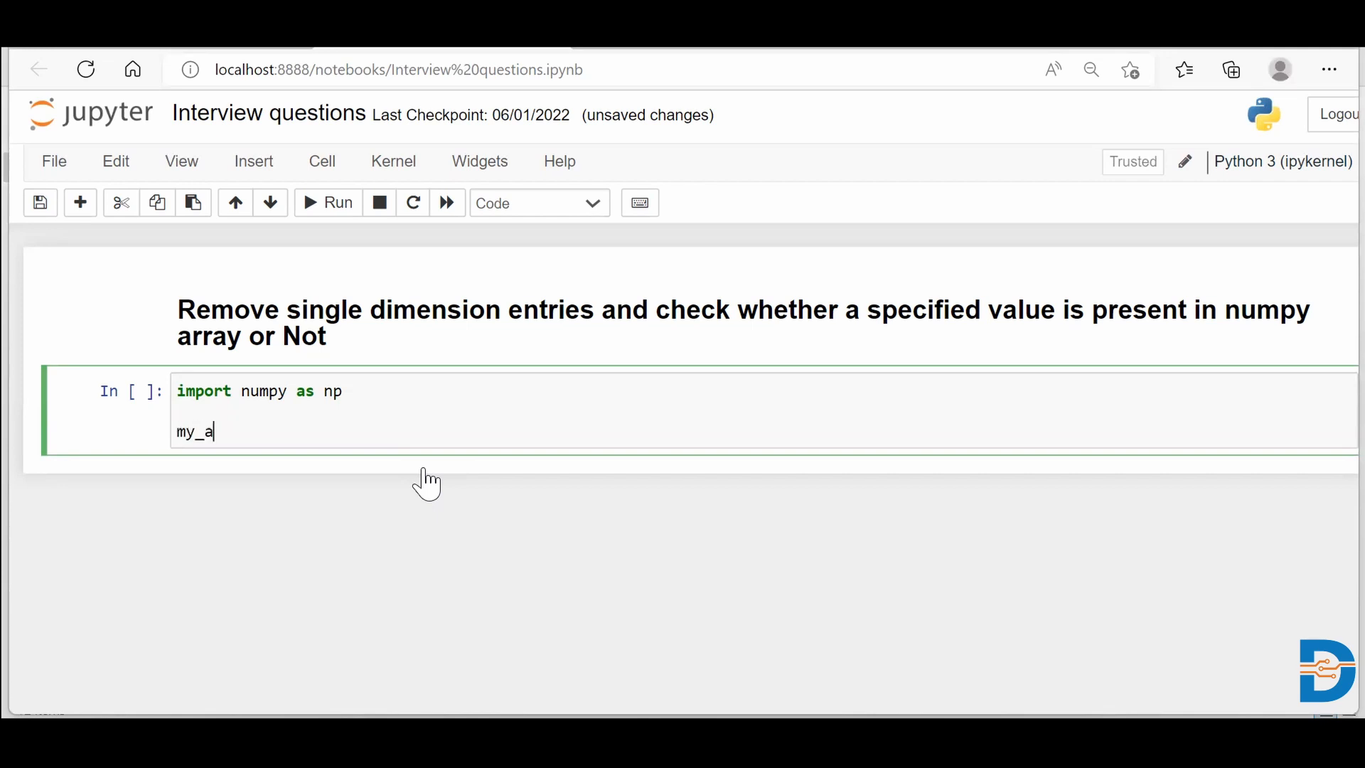
text(rr = np)
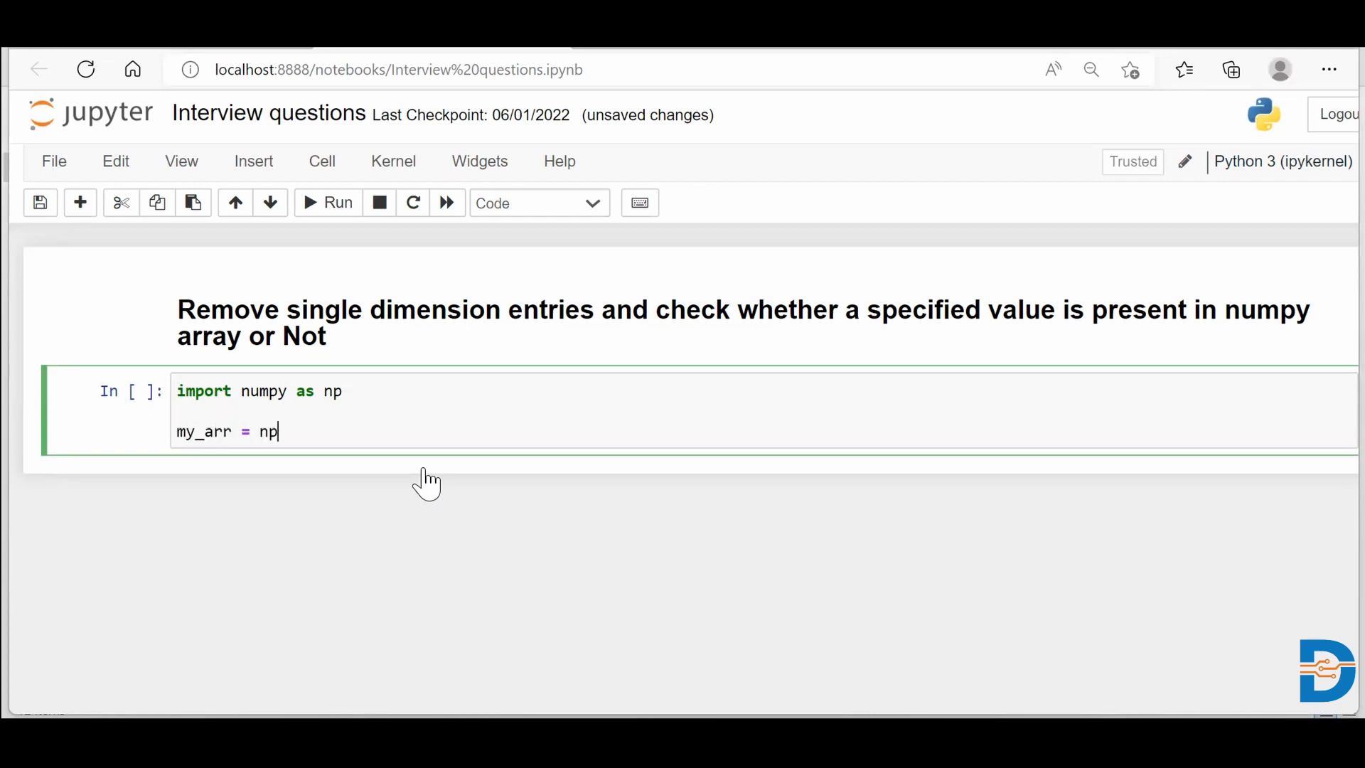
text(.array())
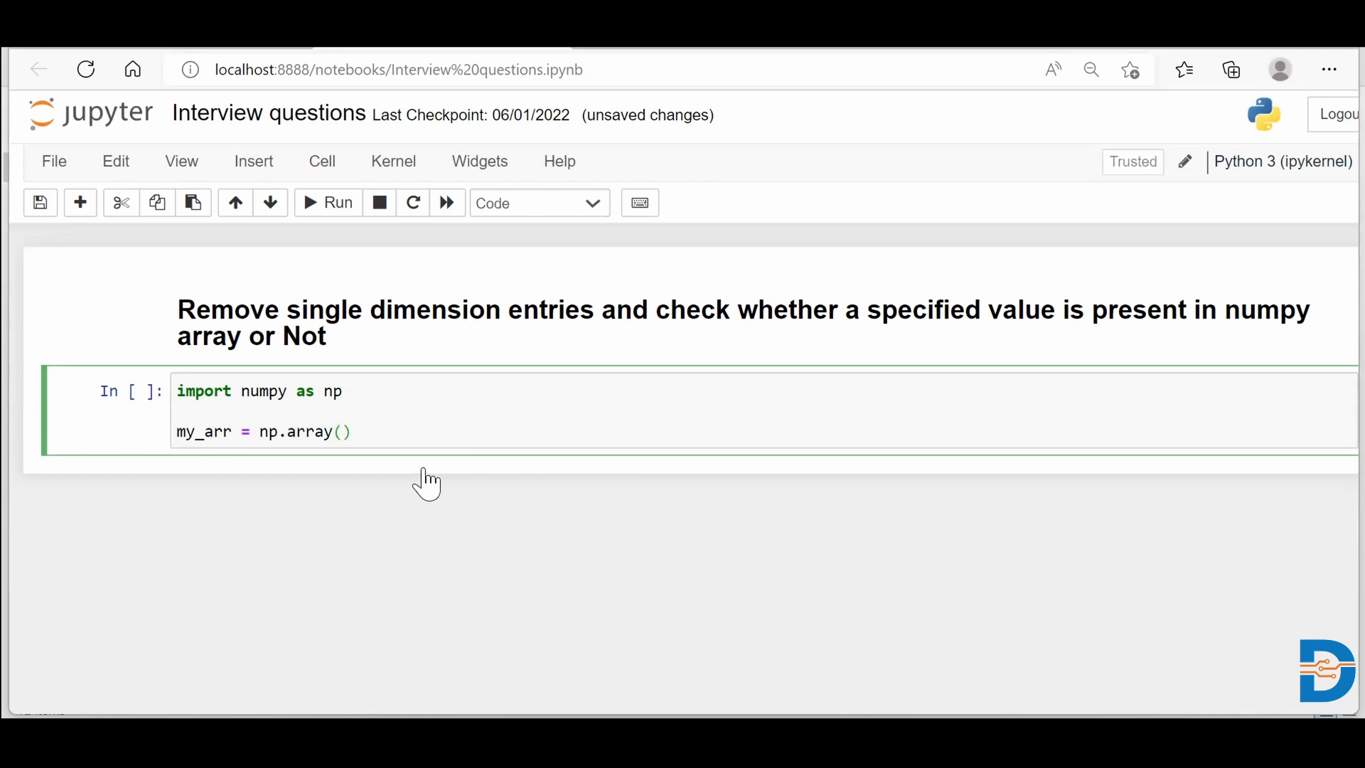
text([])
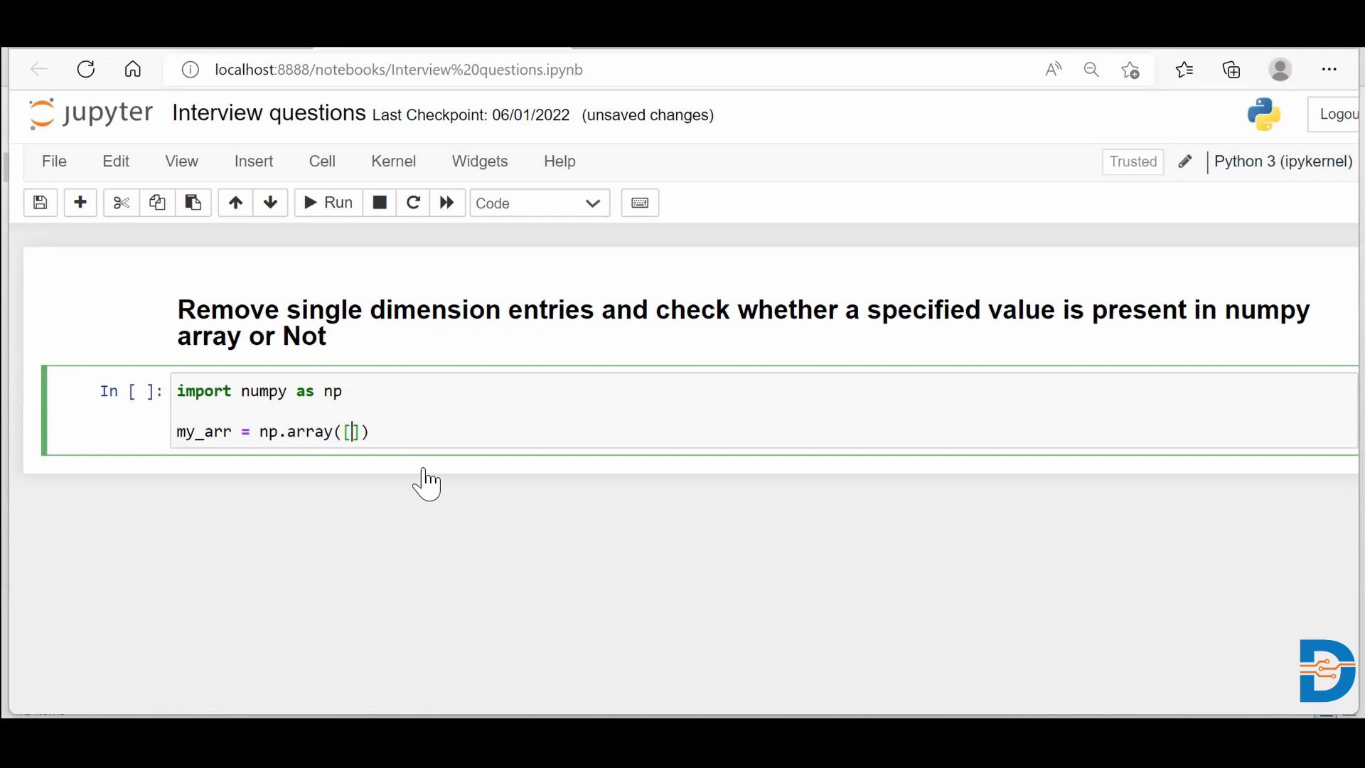
text([)
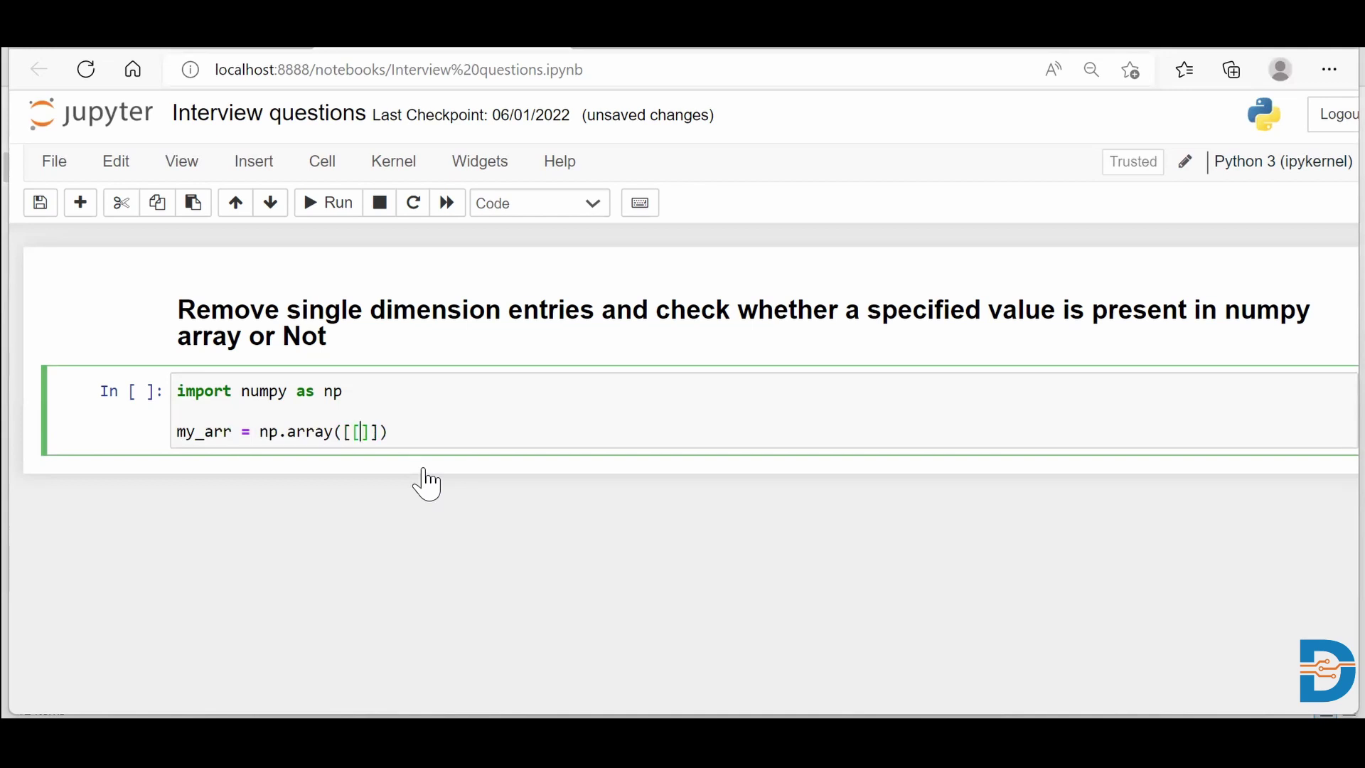
text([)
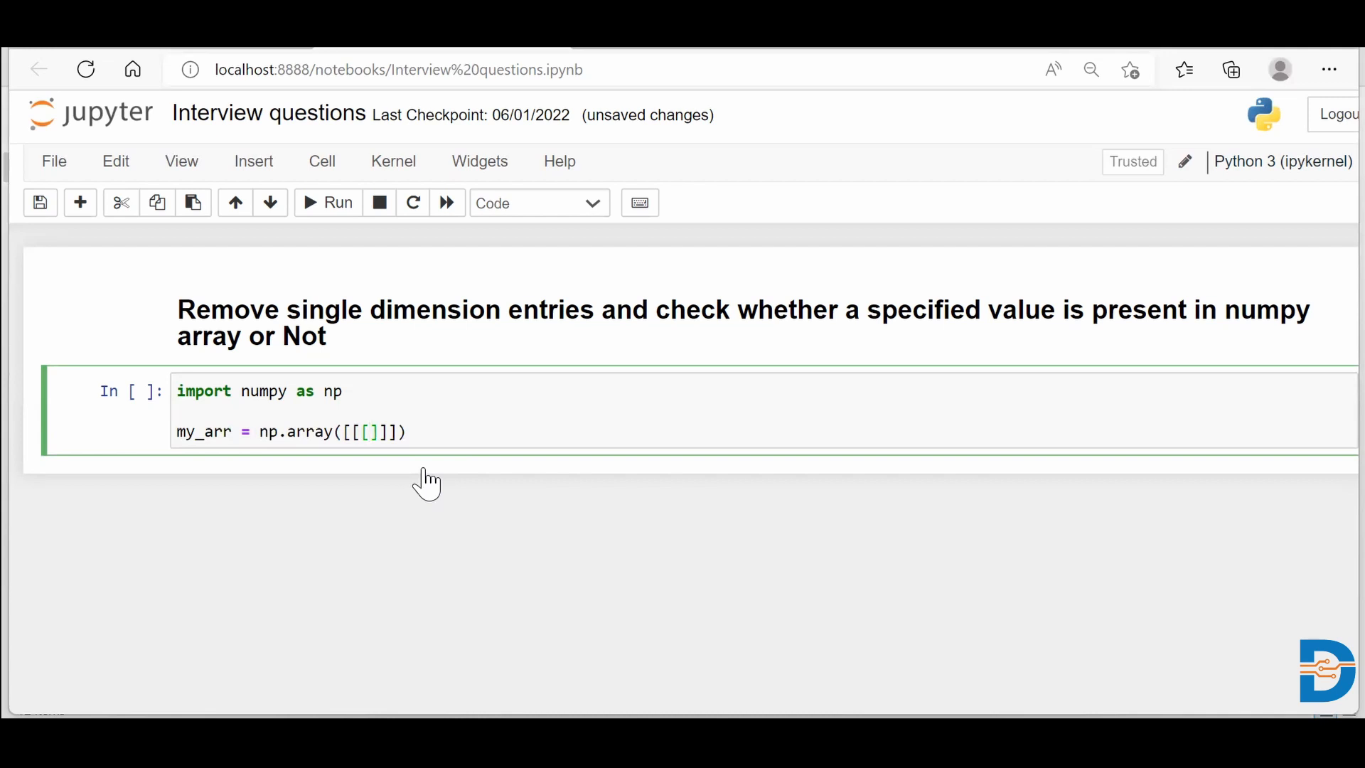
text(2,3,)
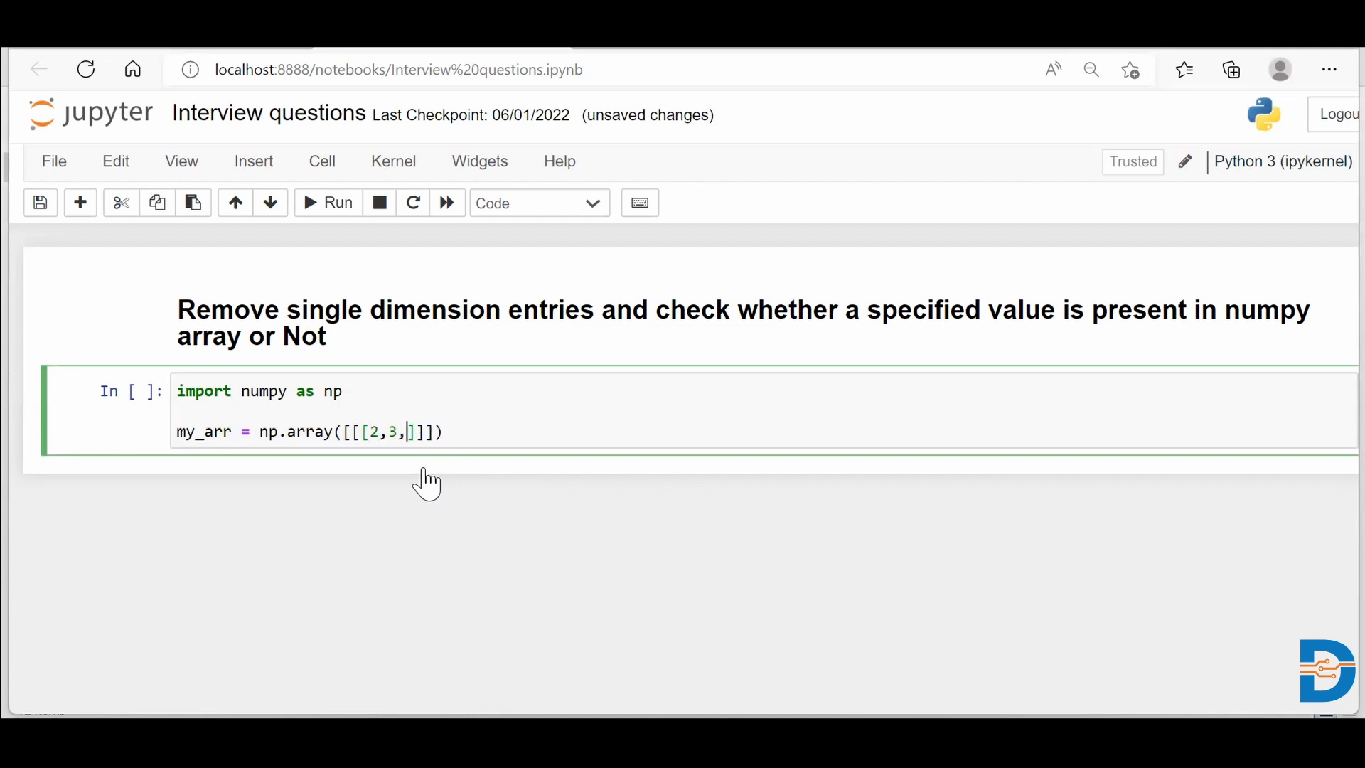
text(4)
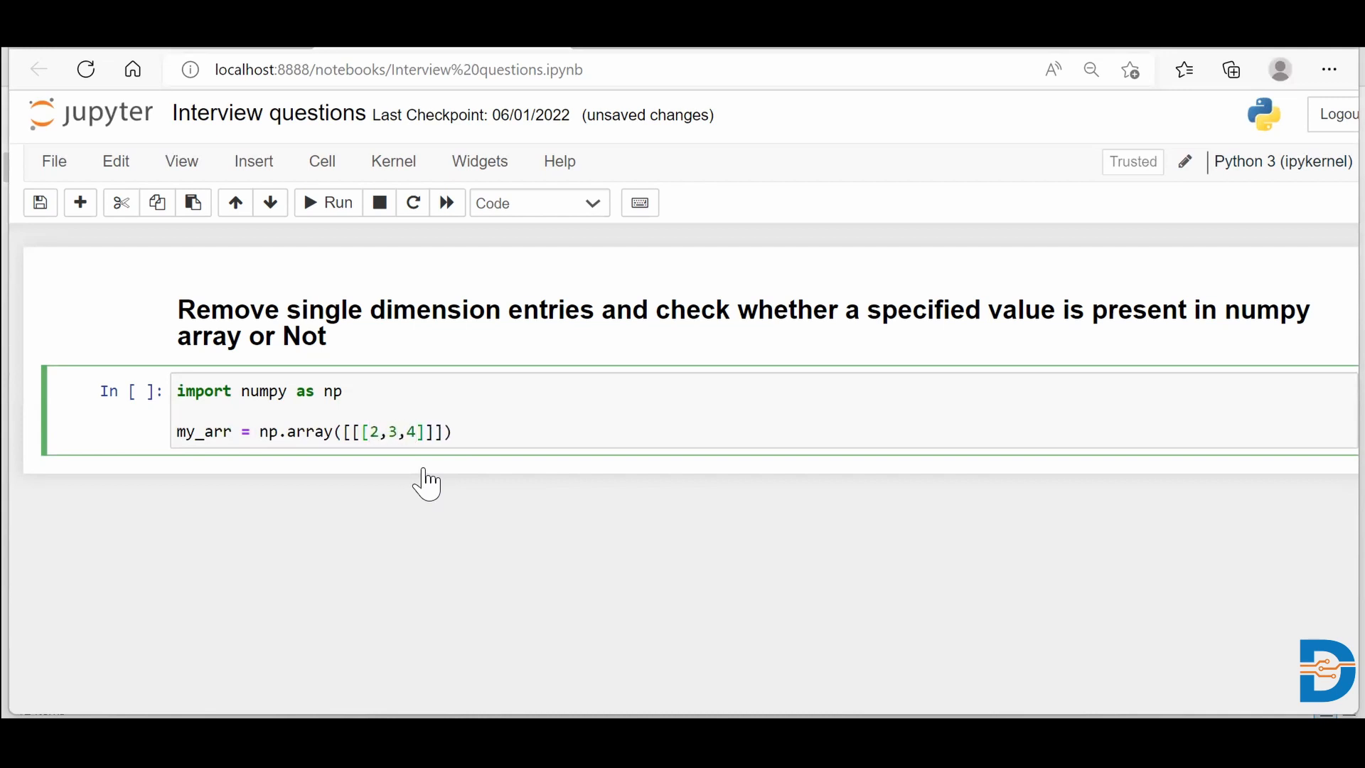
text(,)
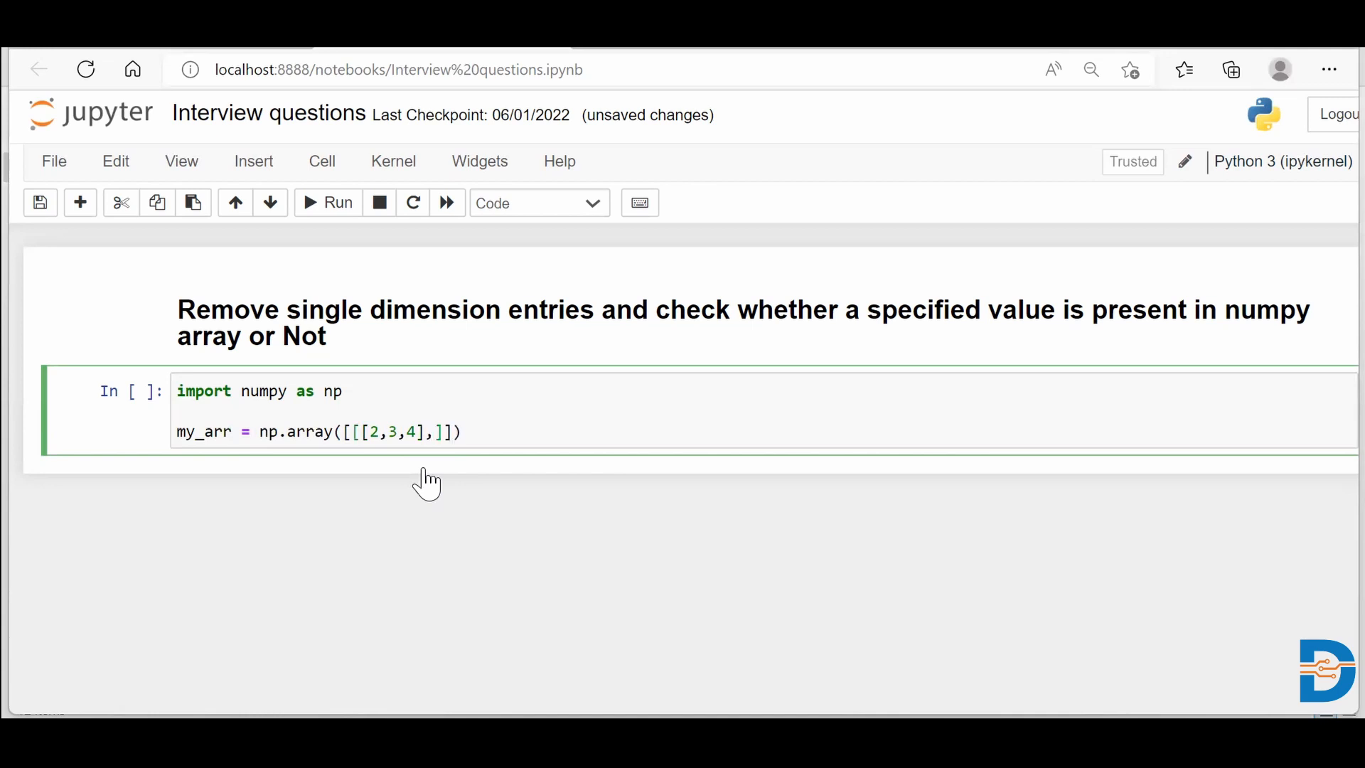
text([6)
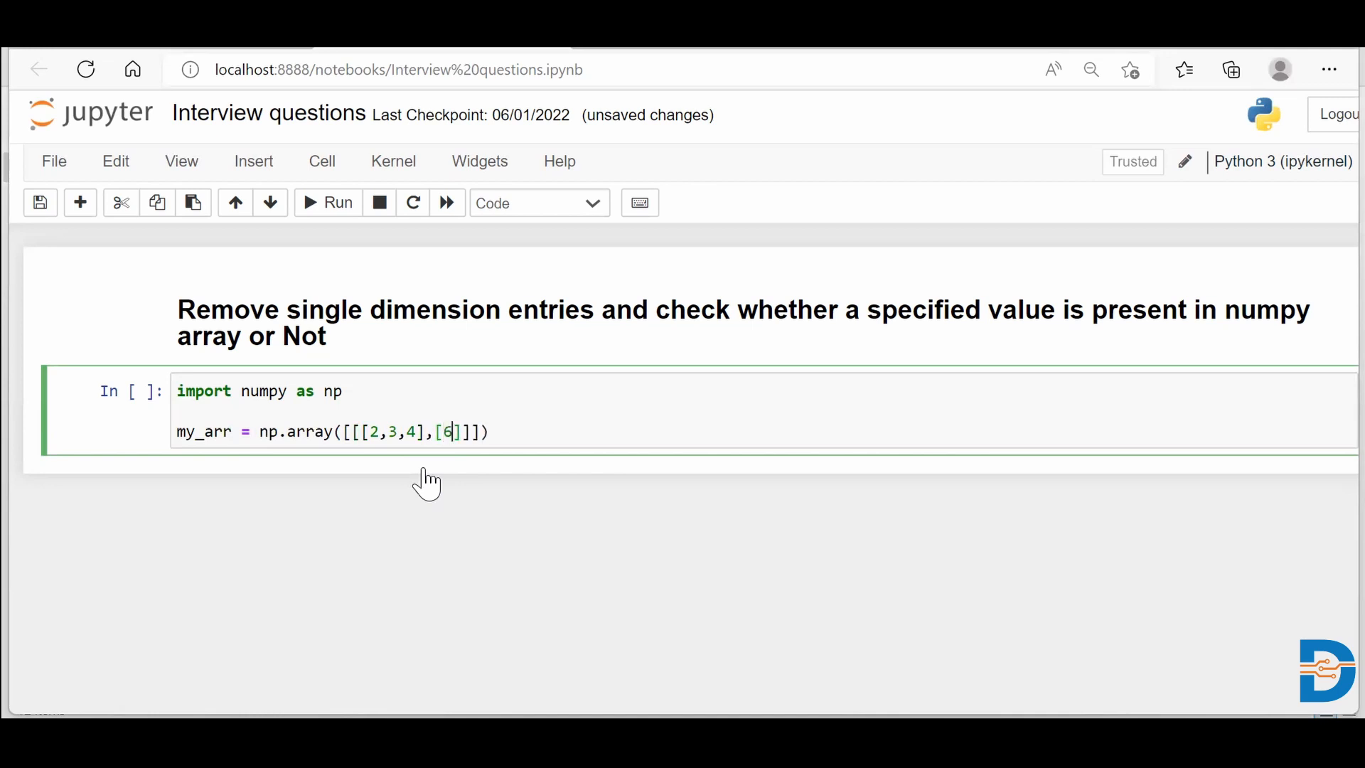
text(,5,4)
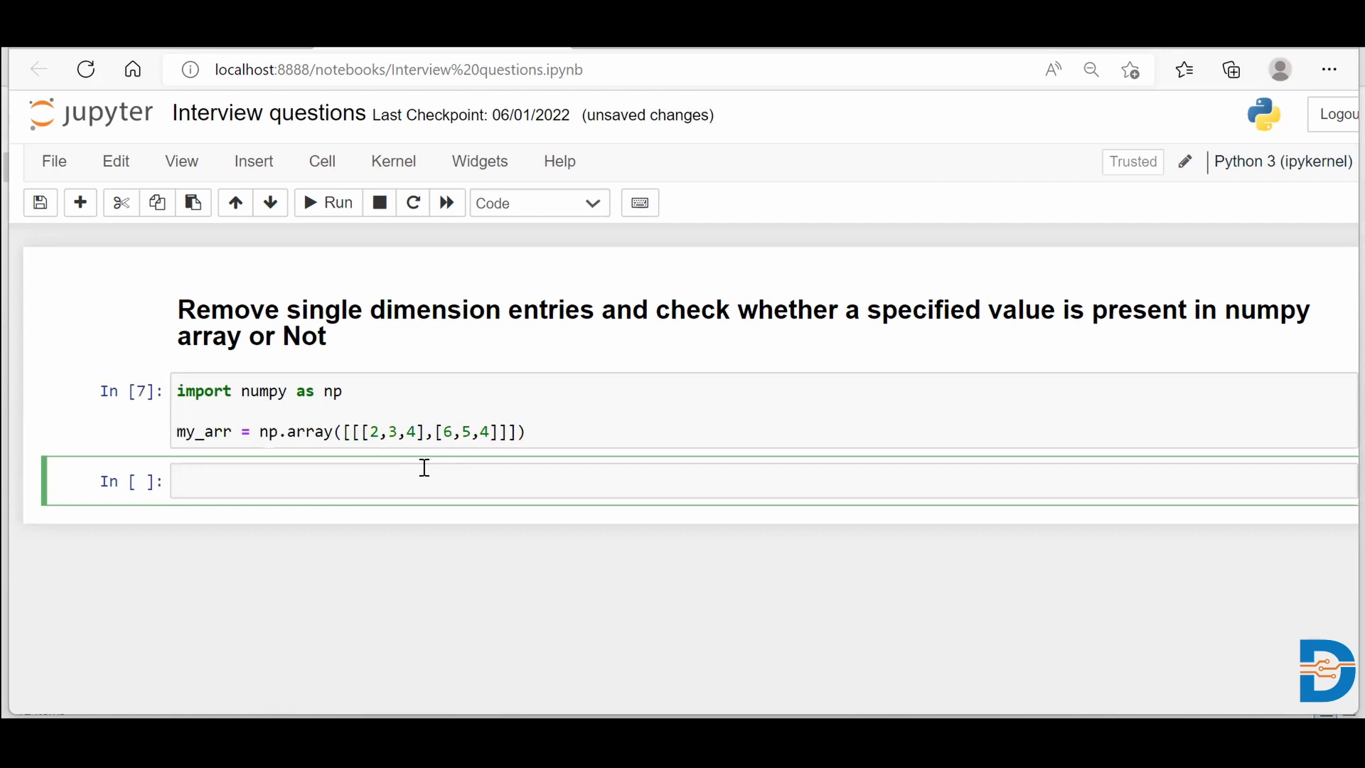
mouse_move(243, 487)
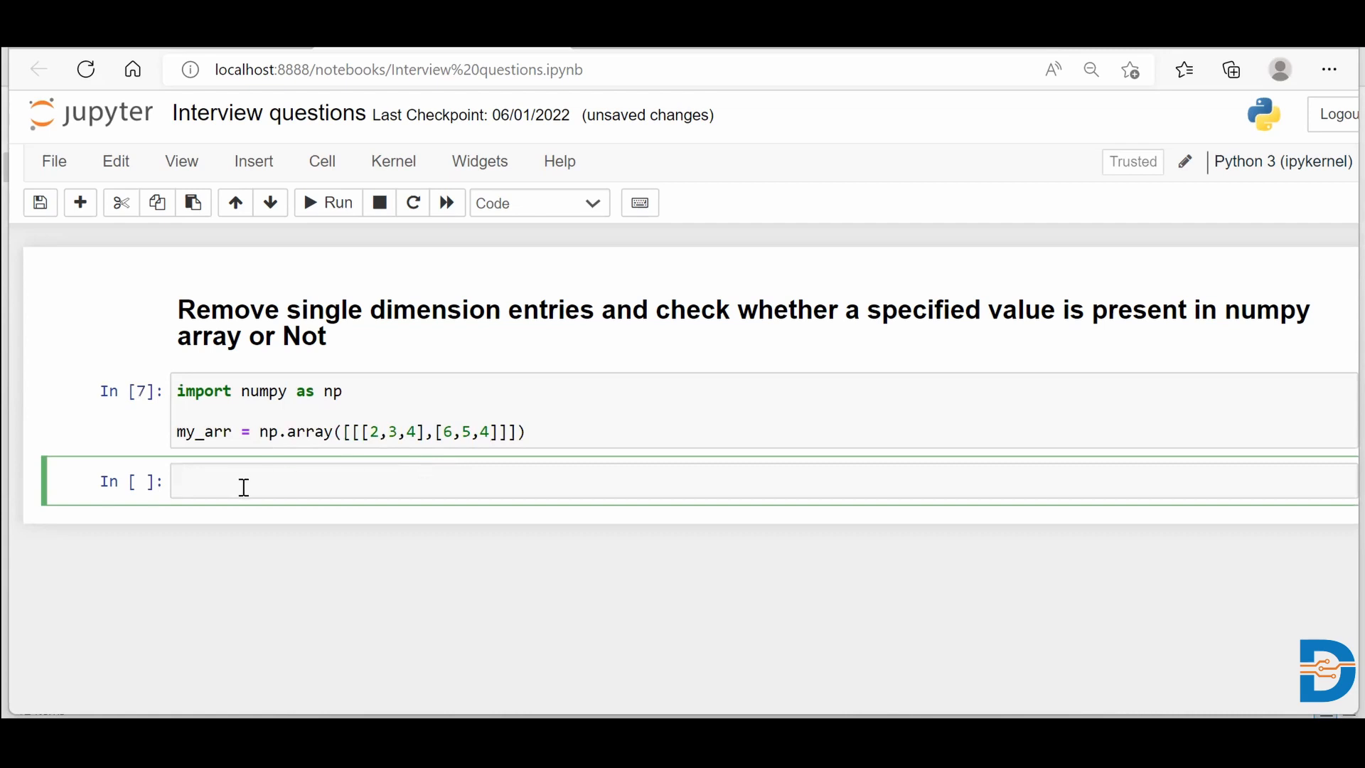
Step: Run print(my_arr) and my_arr.shape, which returns (1, 2, 3)
text(print())
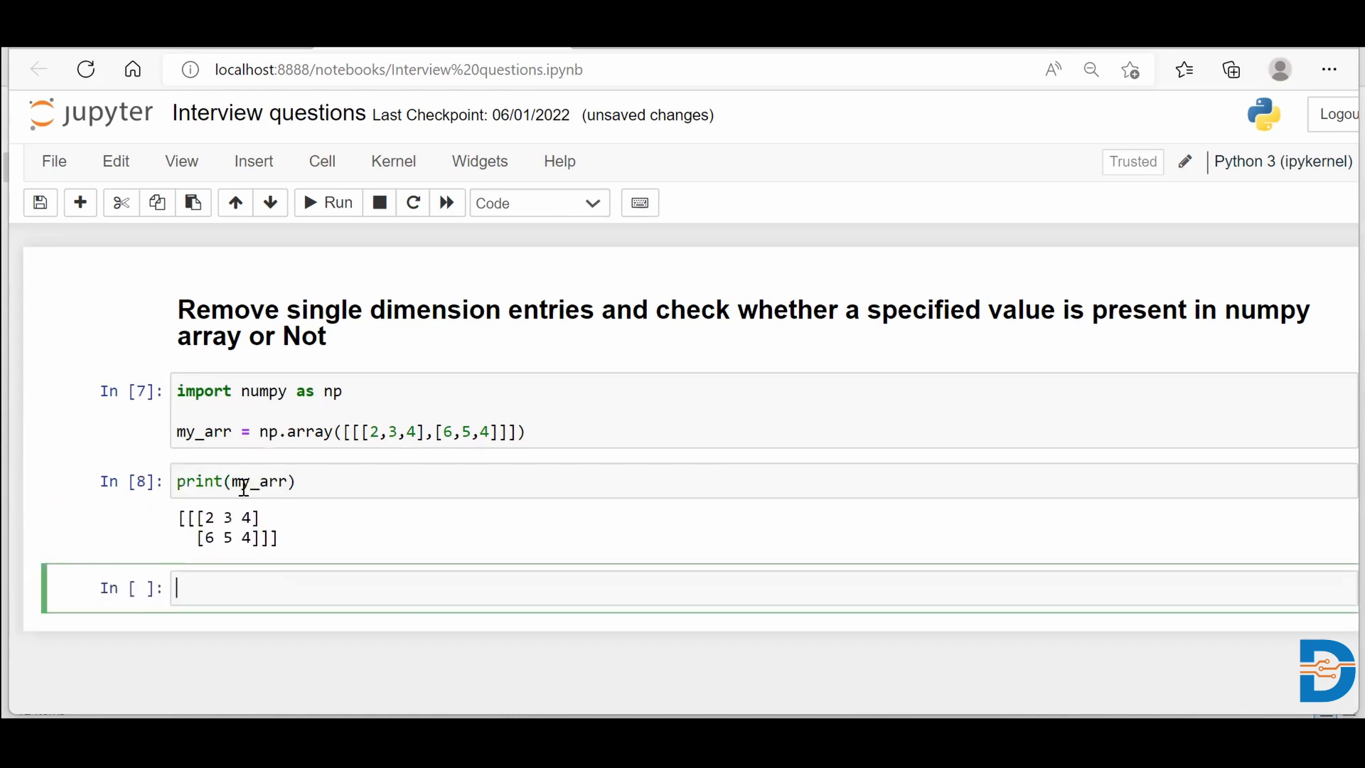
scroll(down, 3)
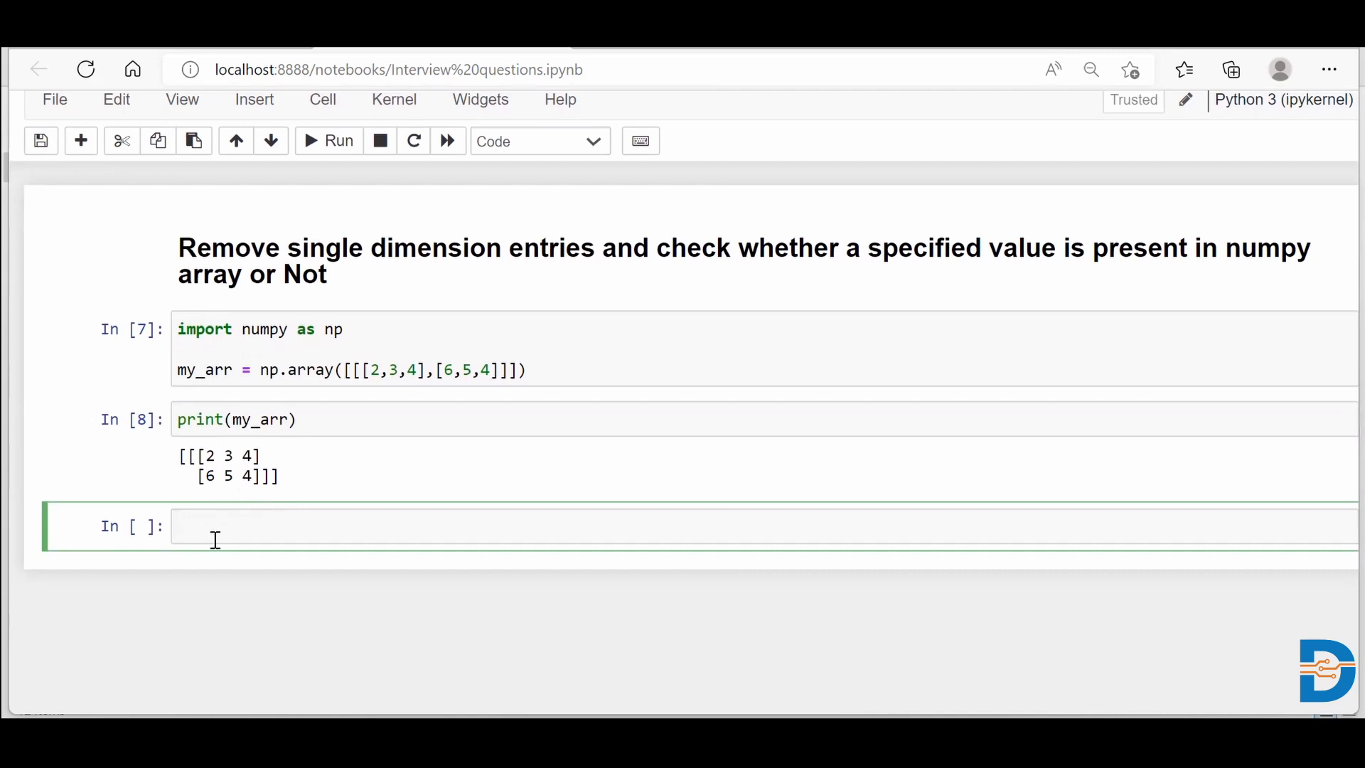
text(my_arr)
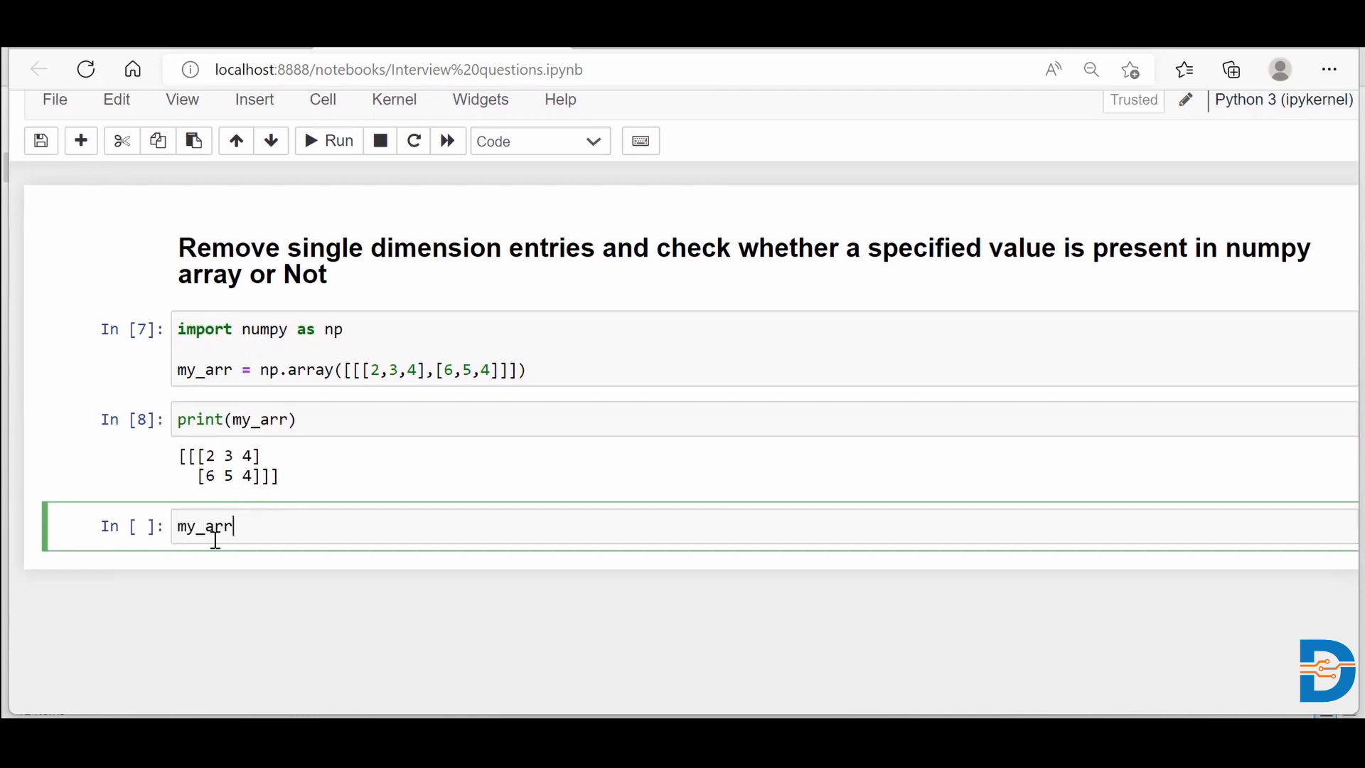
text(.shape)
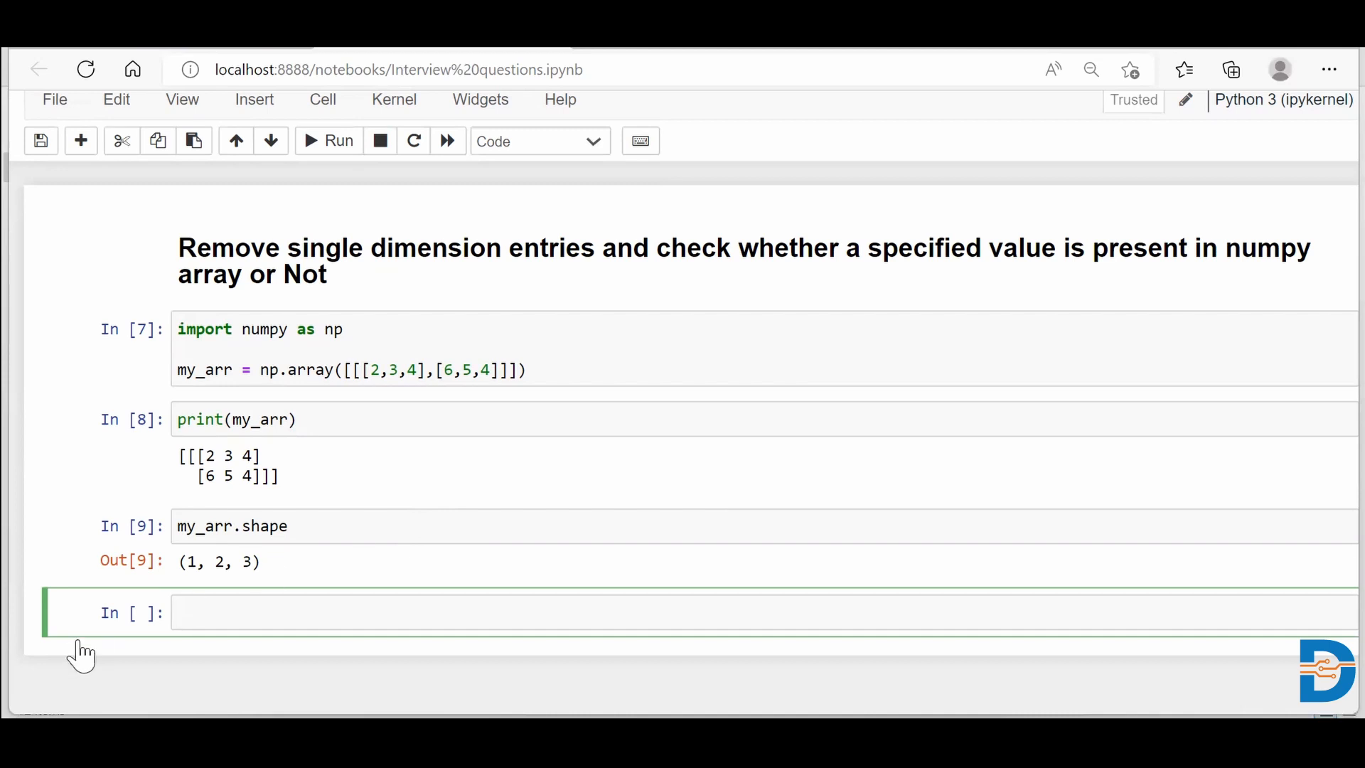
Step: Run new_arr = np.squeeze(my_arr) in a new cell
text(np.s)
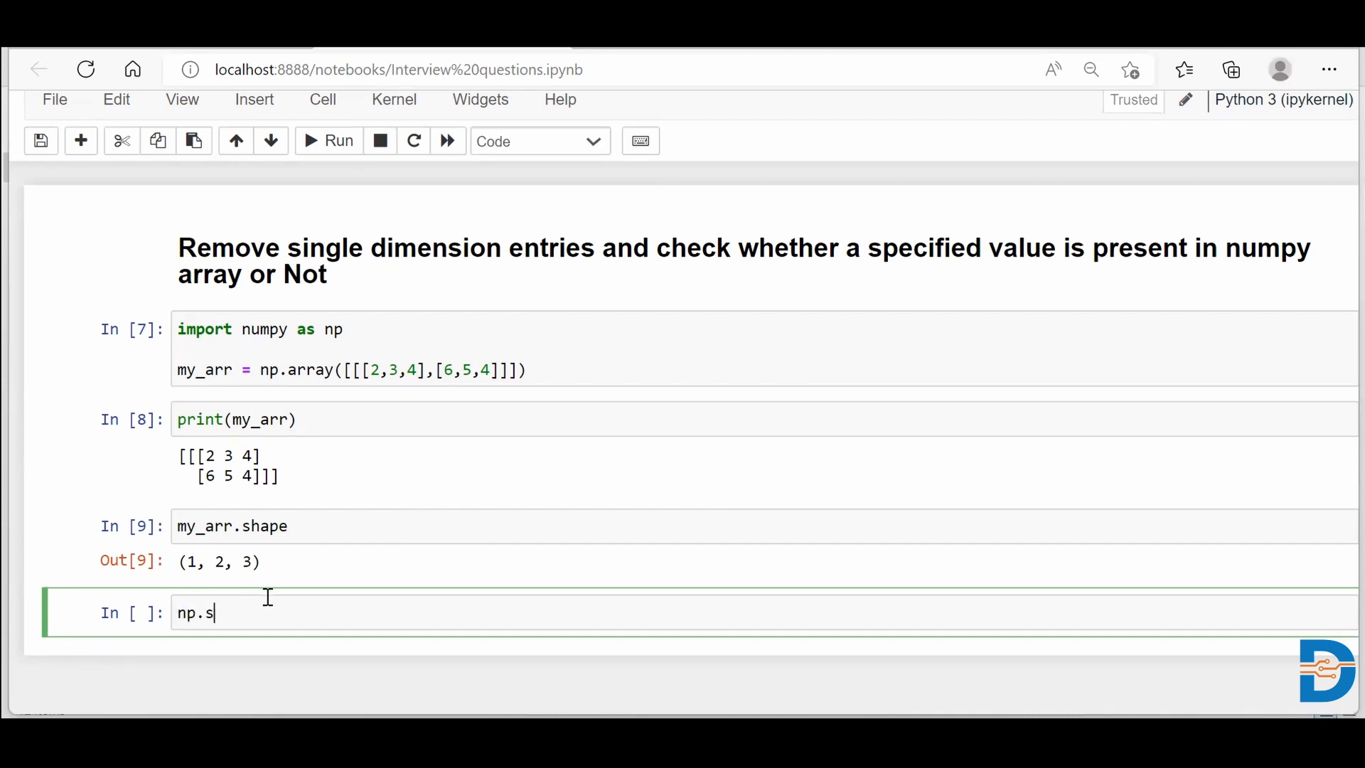
text(queeze)
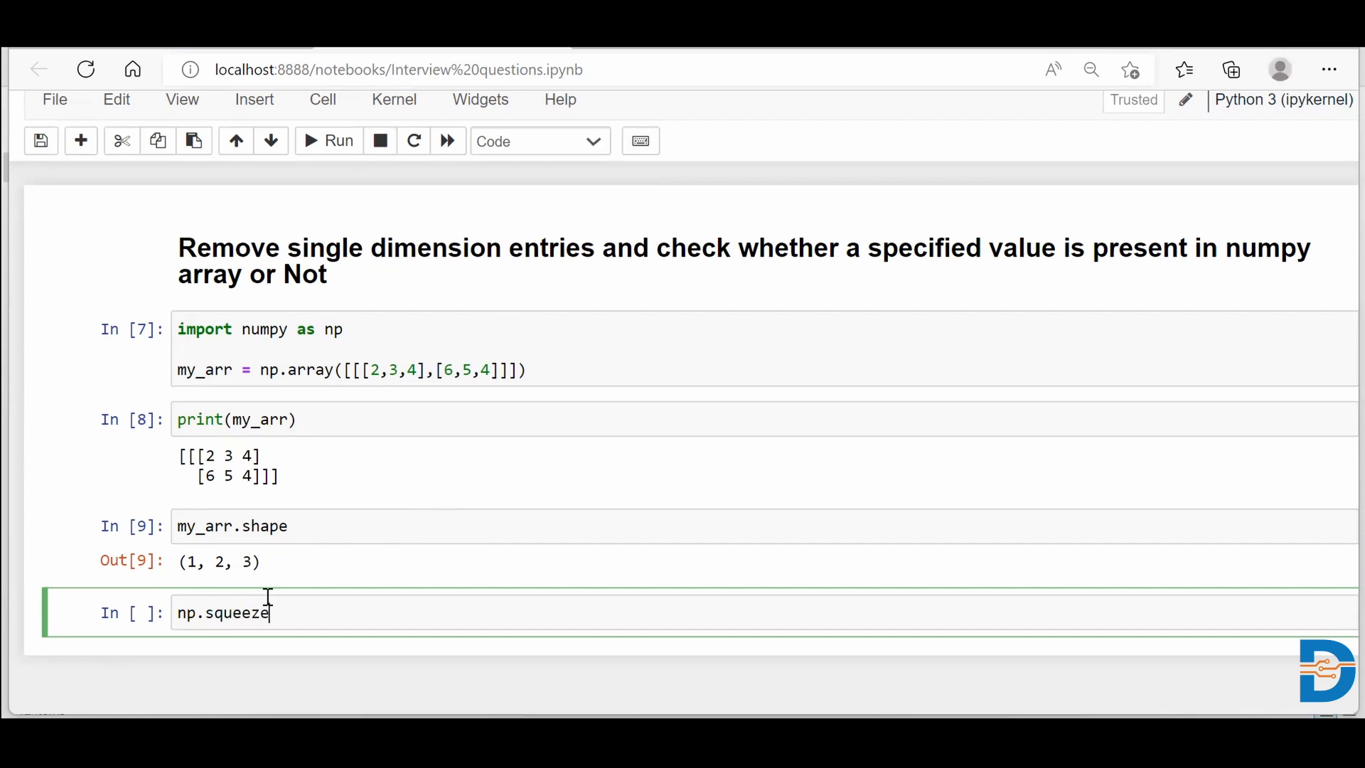
mouse_move(410, 554)
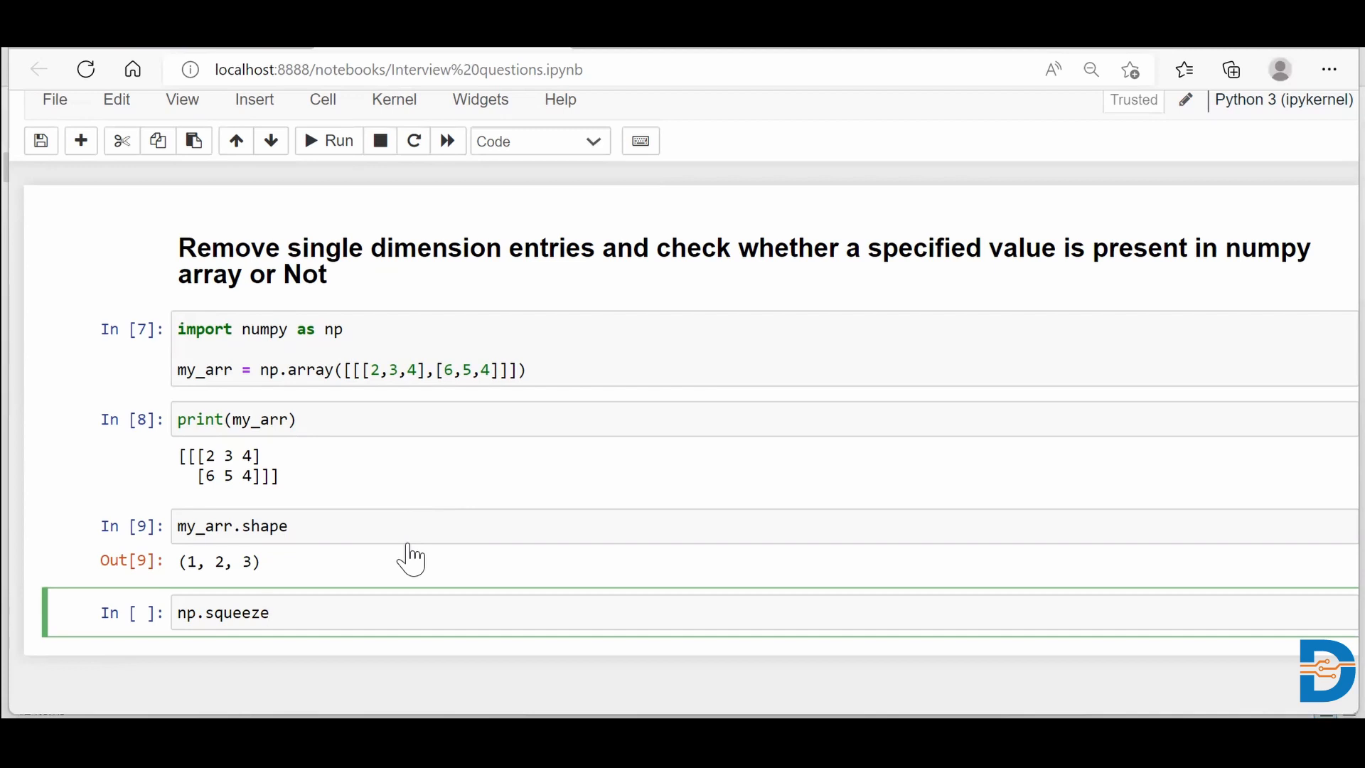
text(())
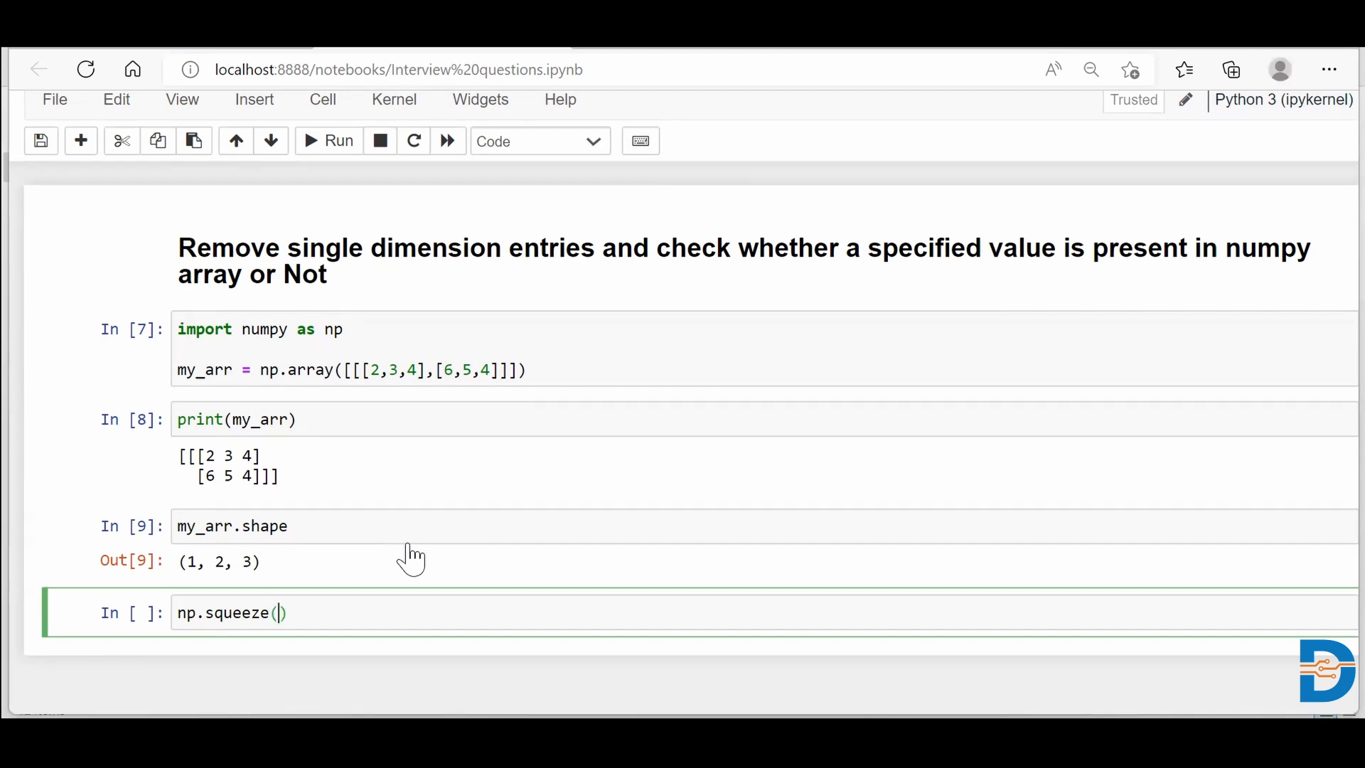
text(my_)
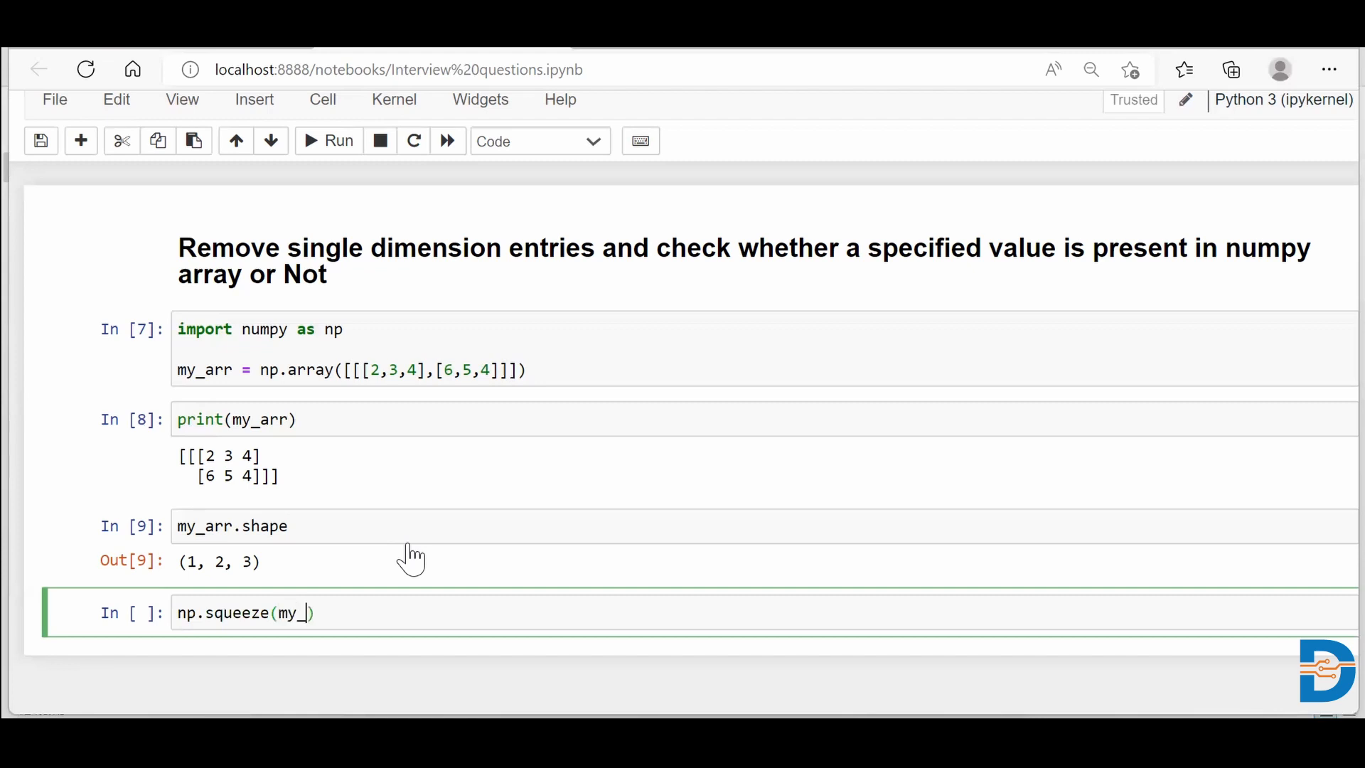
text(arr)
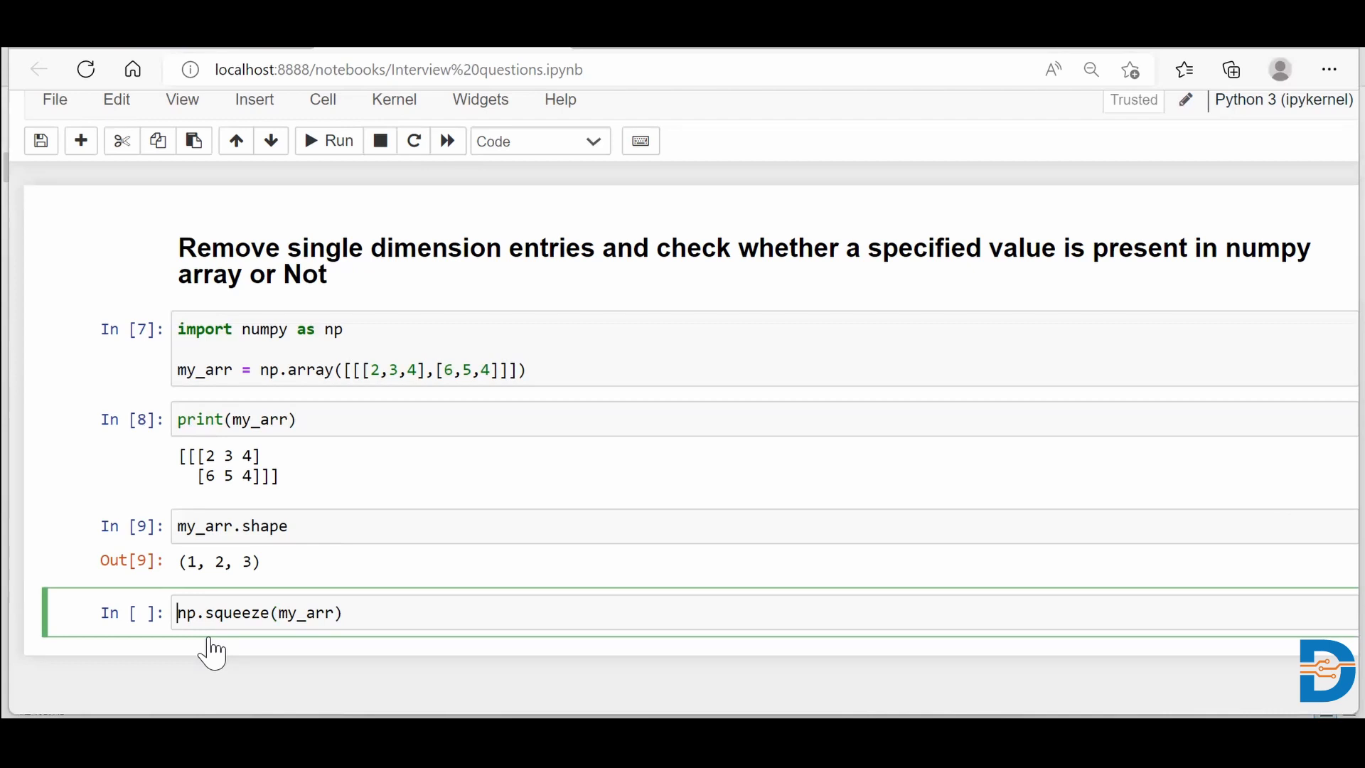
text(new_arr =)
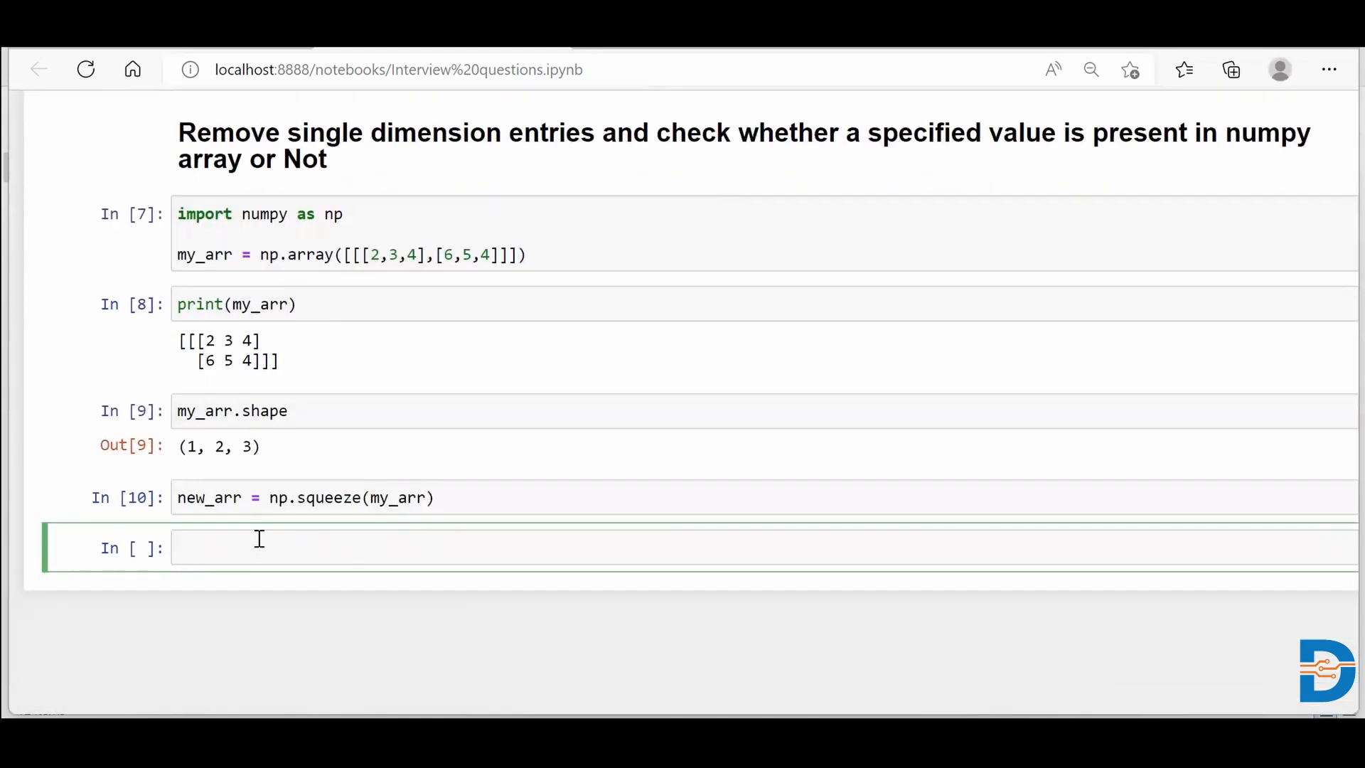
Step: Run print(new_arr) and new_arr.shape, showing a 2-D array of shape (2, 3)
text(print(n)
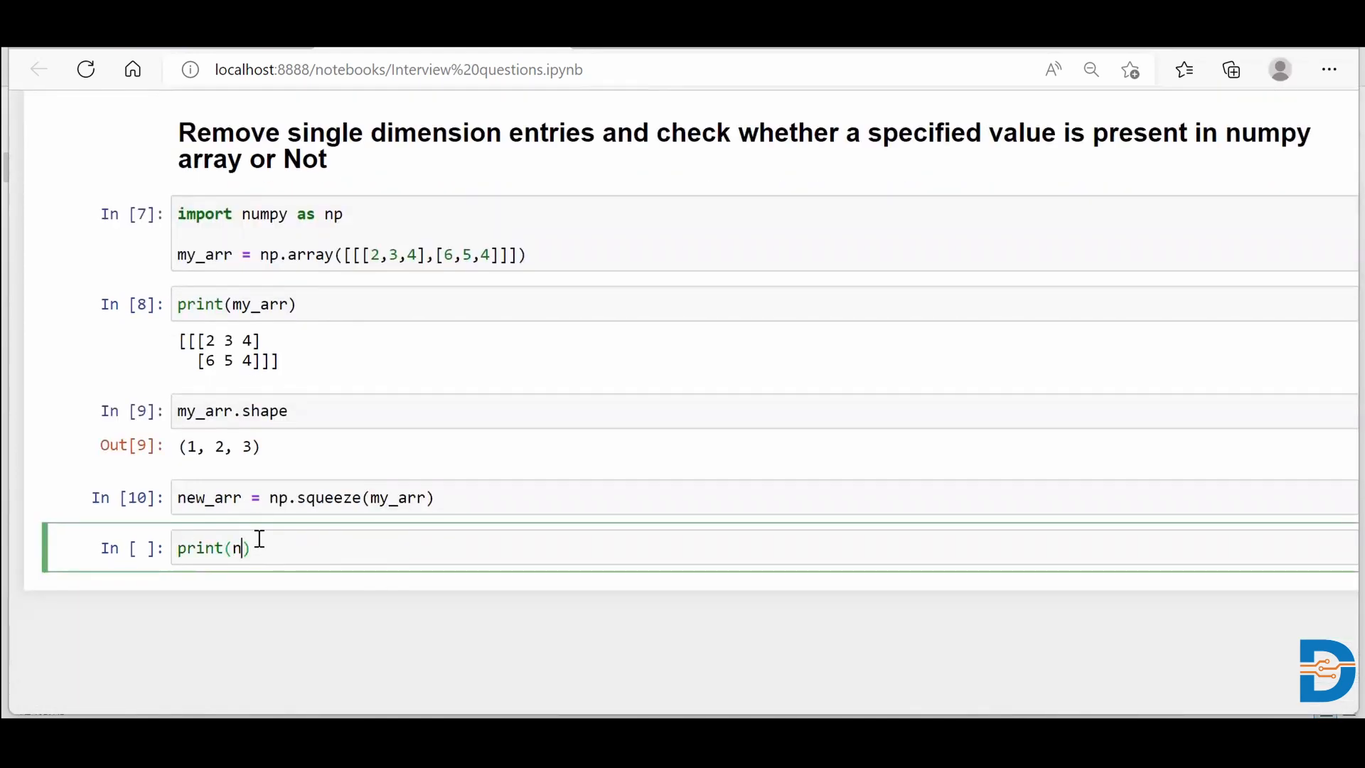
text(ew_arr)
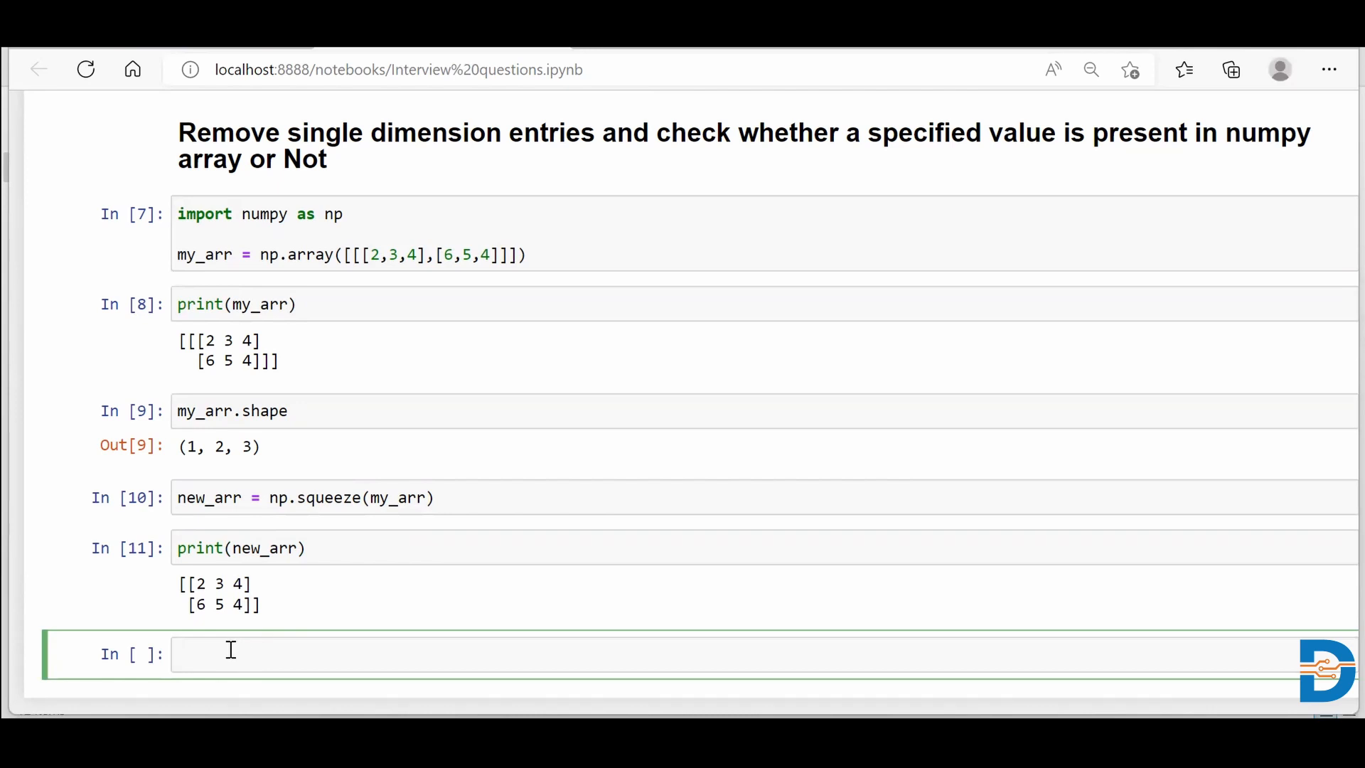
text(new)
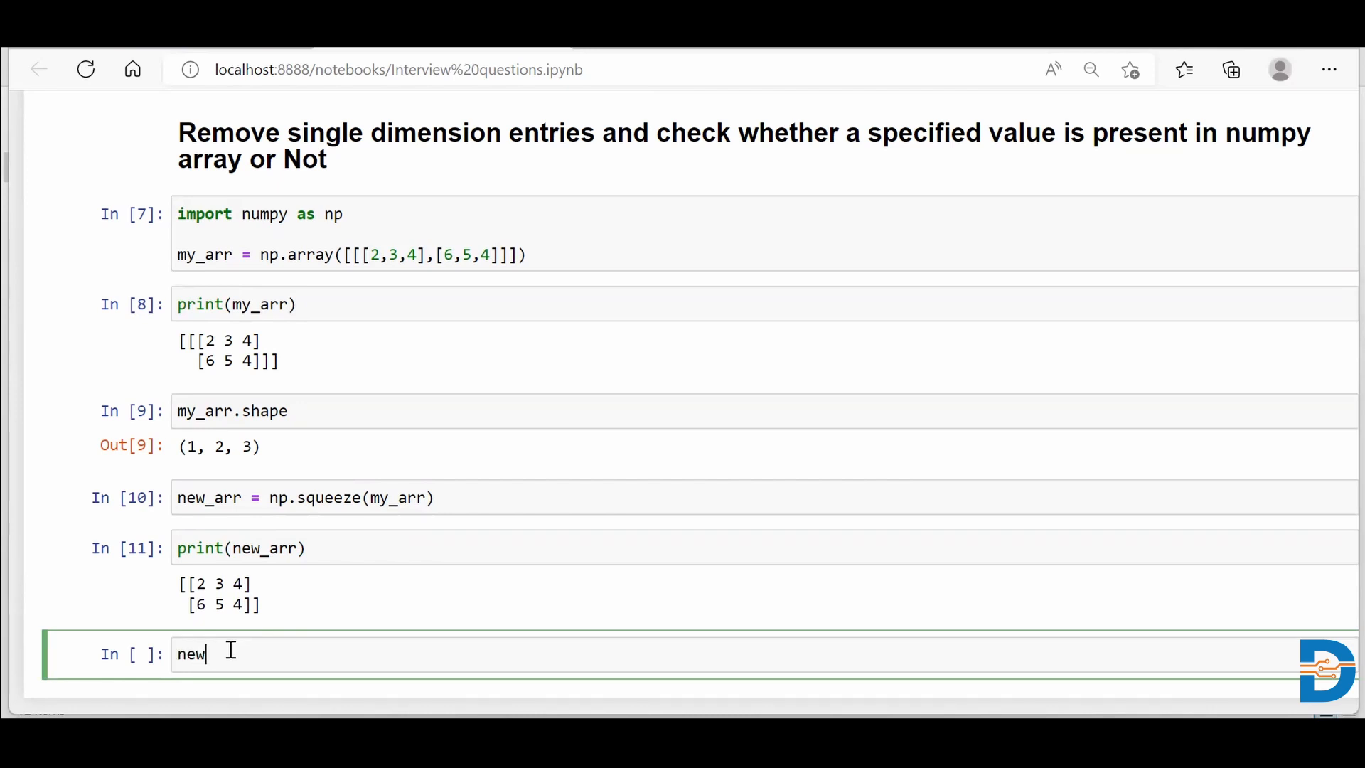
text(_arr.shape)
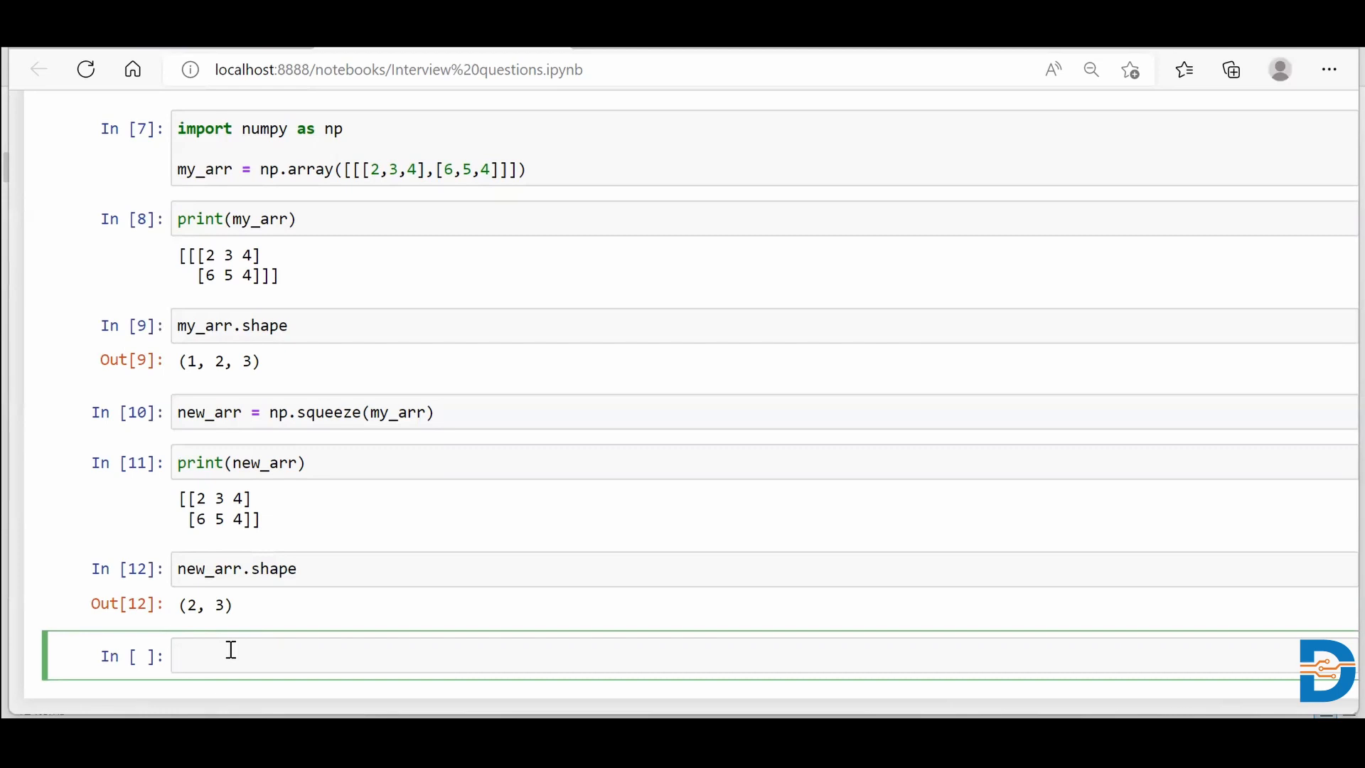
click(227, 652)
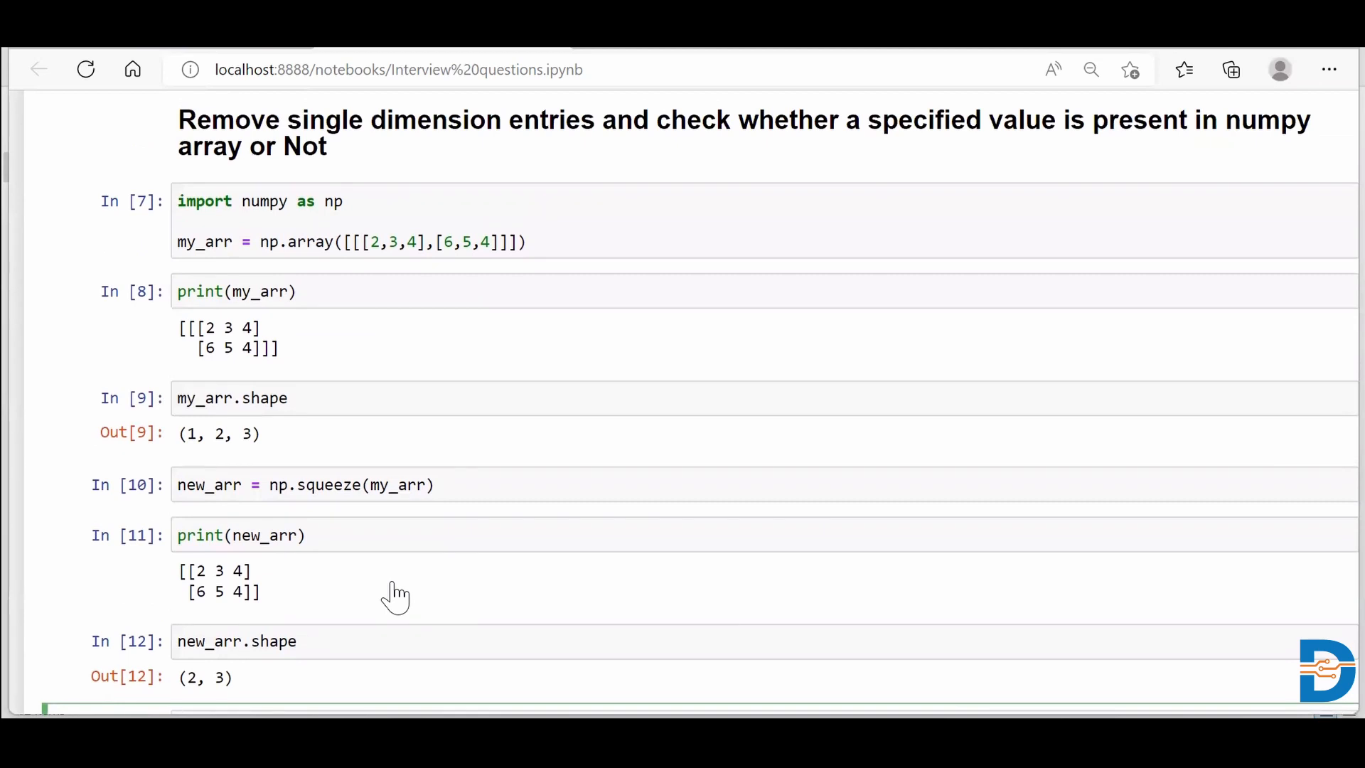
scroll(down, 3)
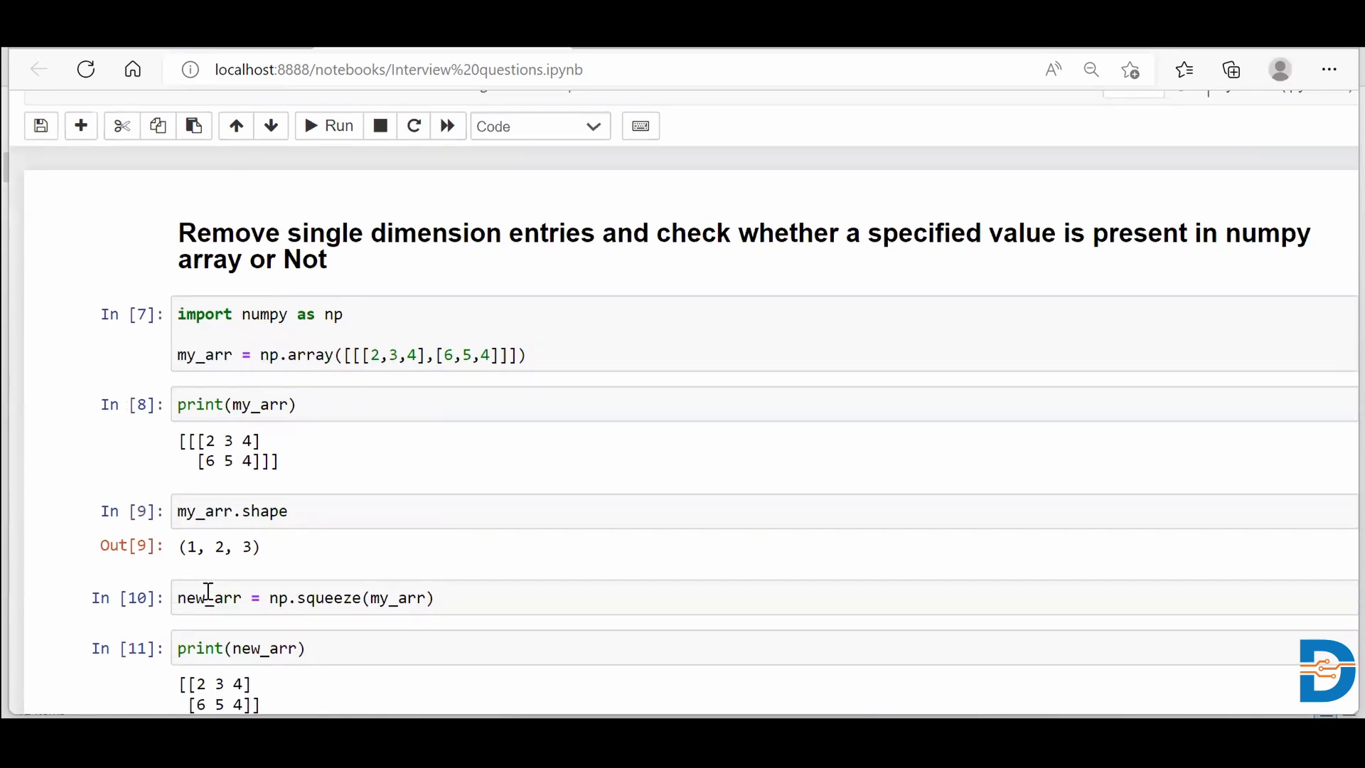
scroll(down, 3)
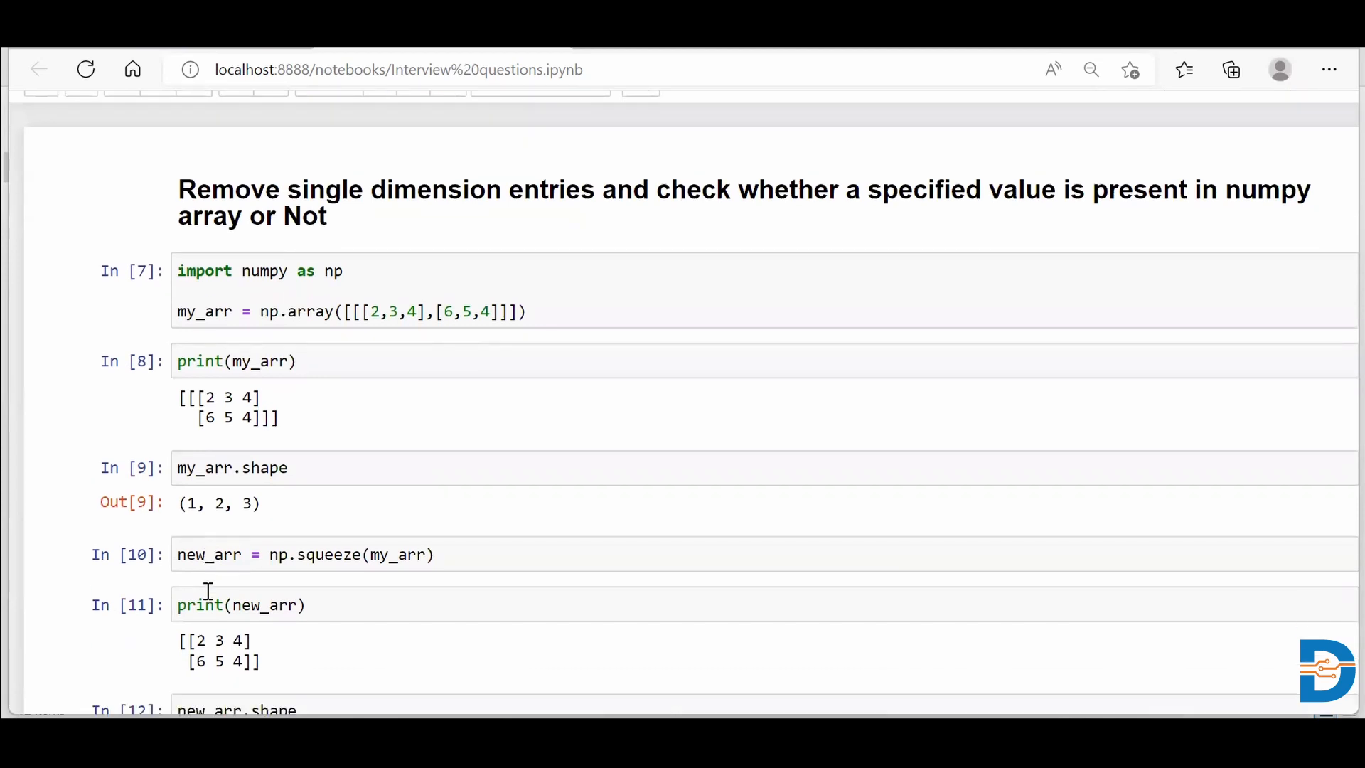
scroll(down, 3)
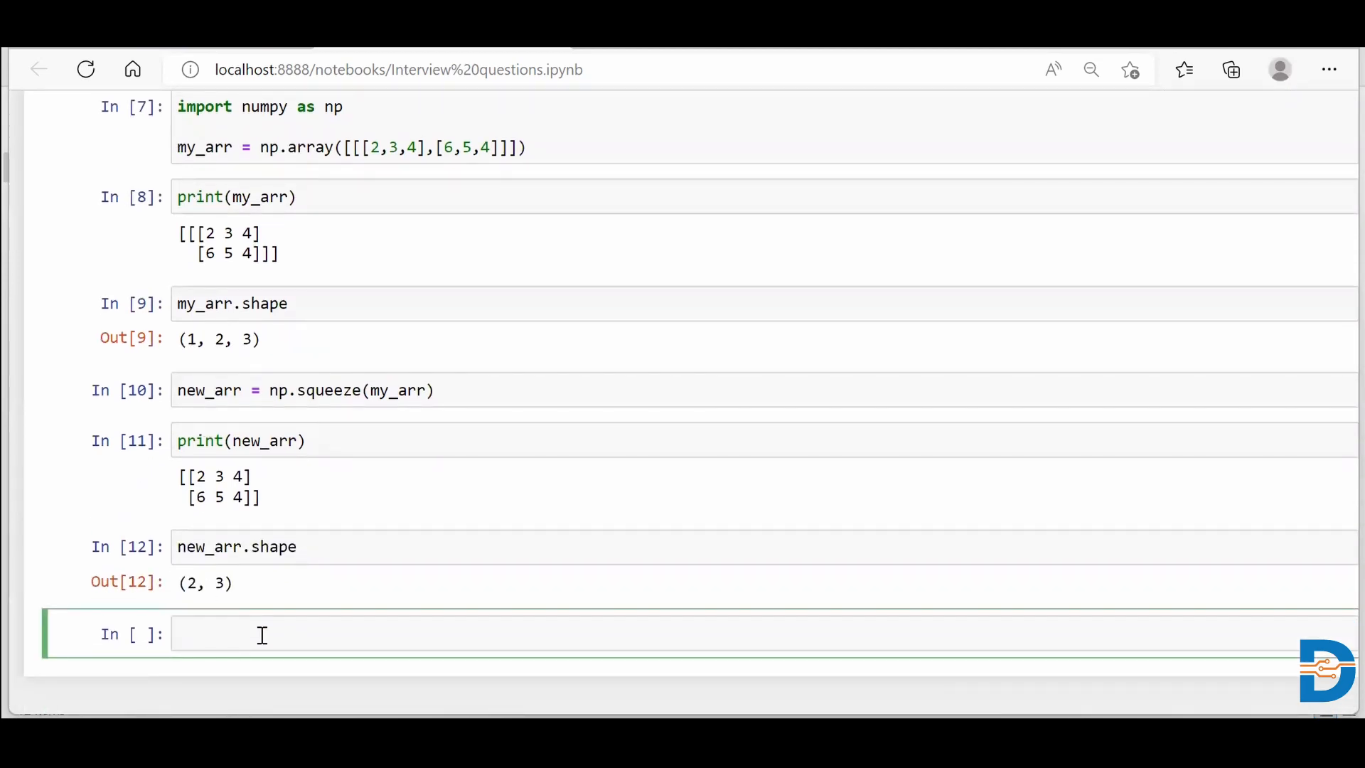
click(263, 634)
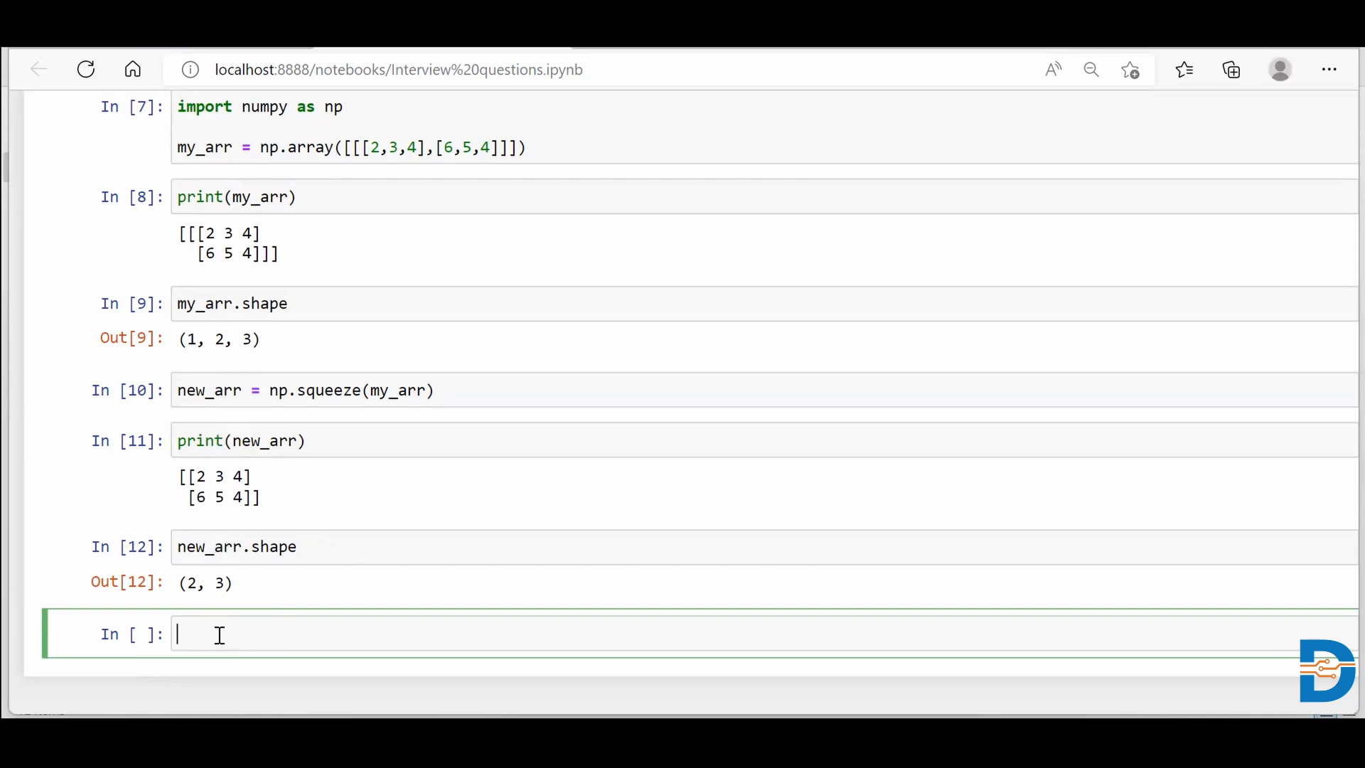
Step: Print '3 in new_arr' and '4 in new_arr', both giving True
text(3 in)
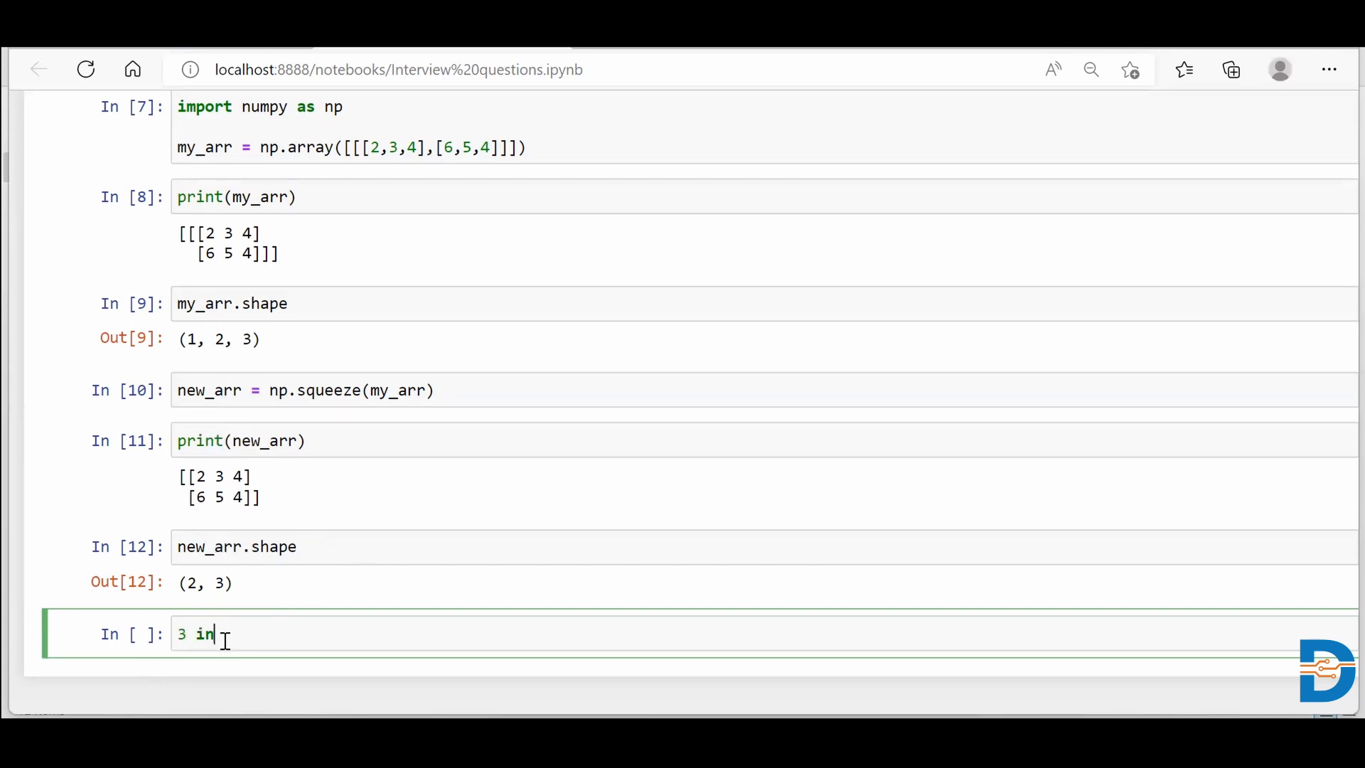
text(new_arr))
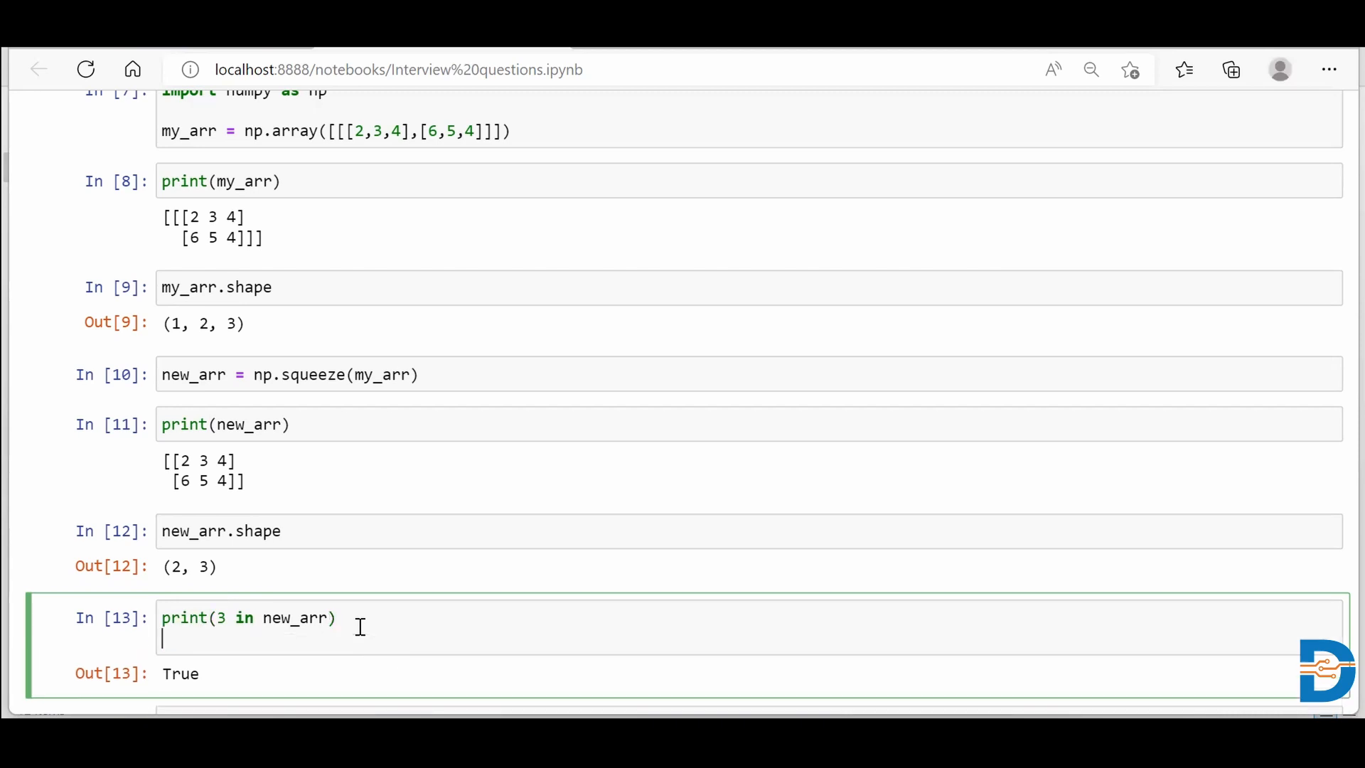
text(print())
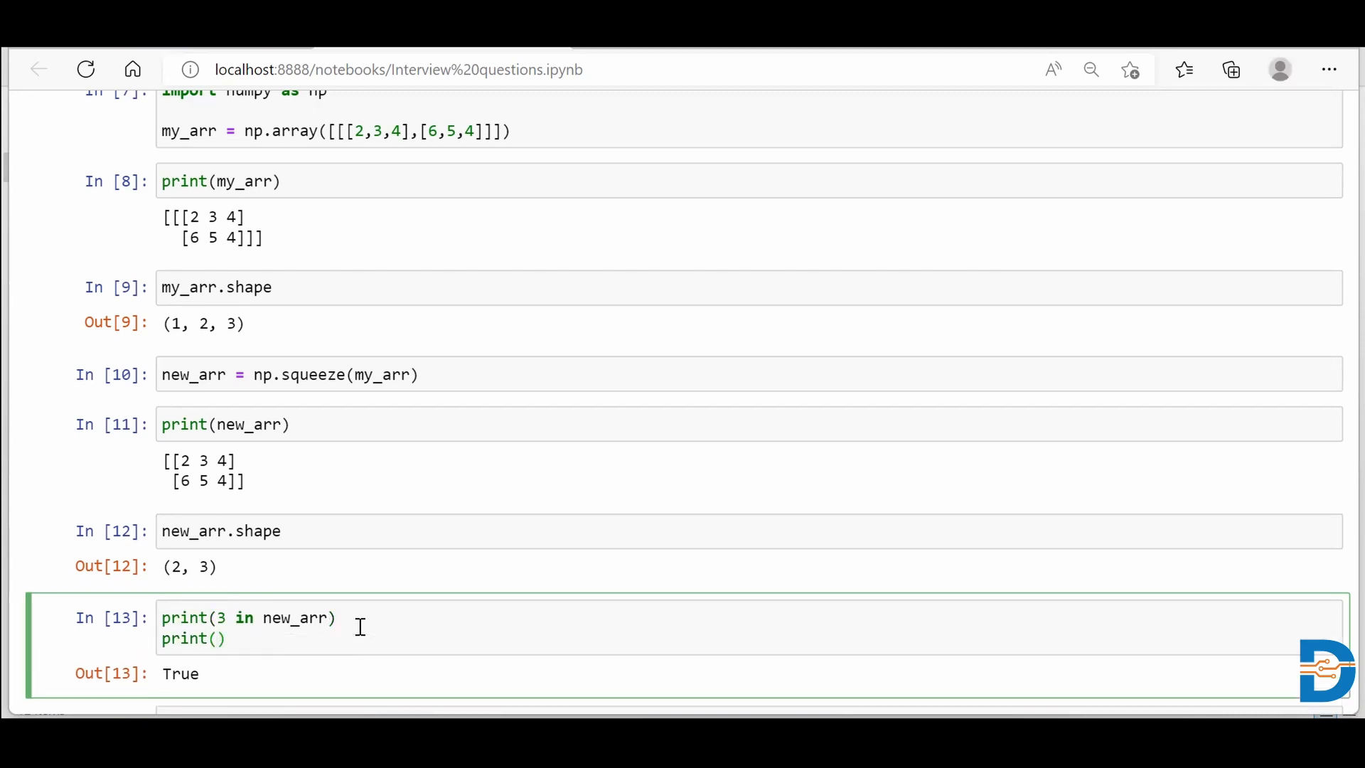
text(4 in)
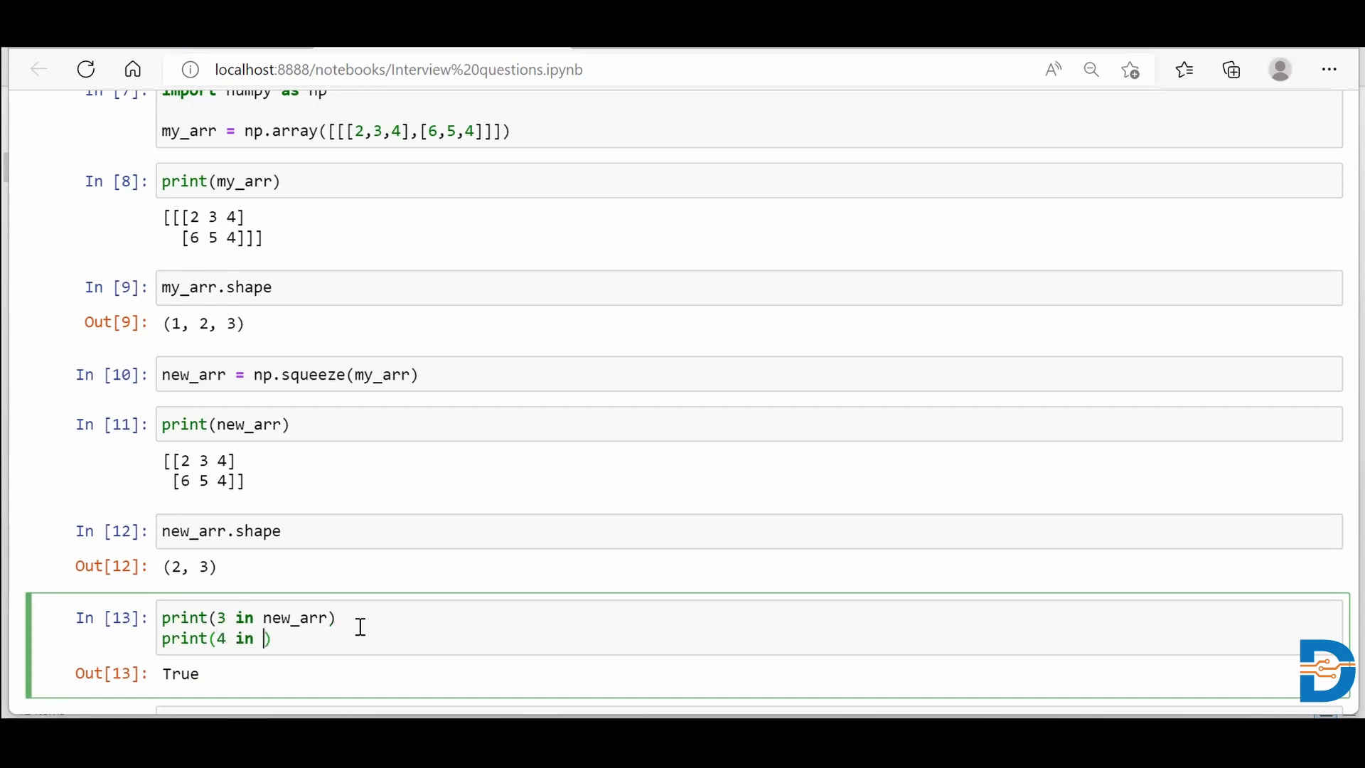
text(new_arr))
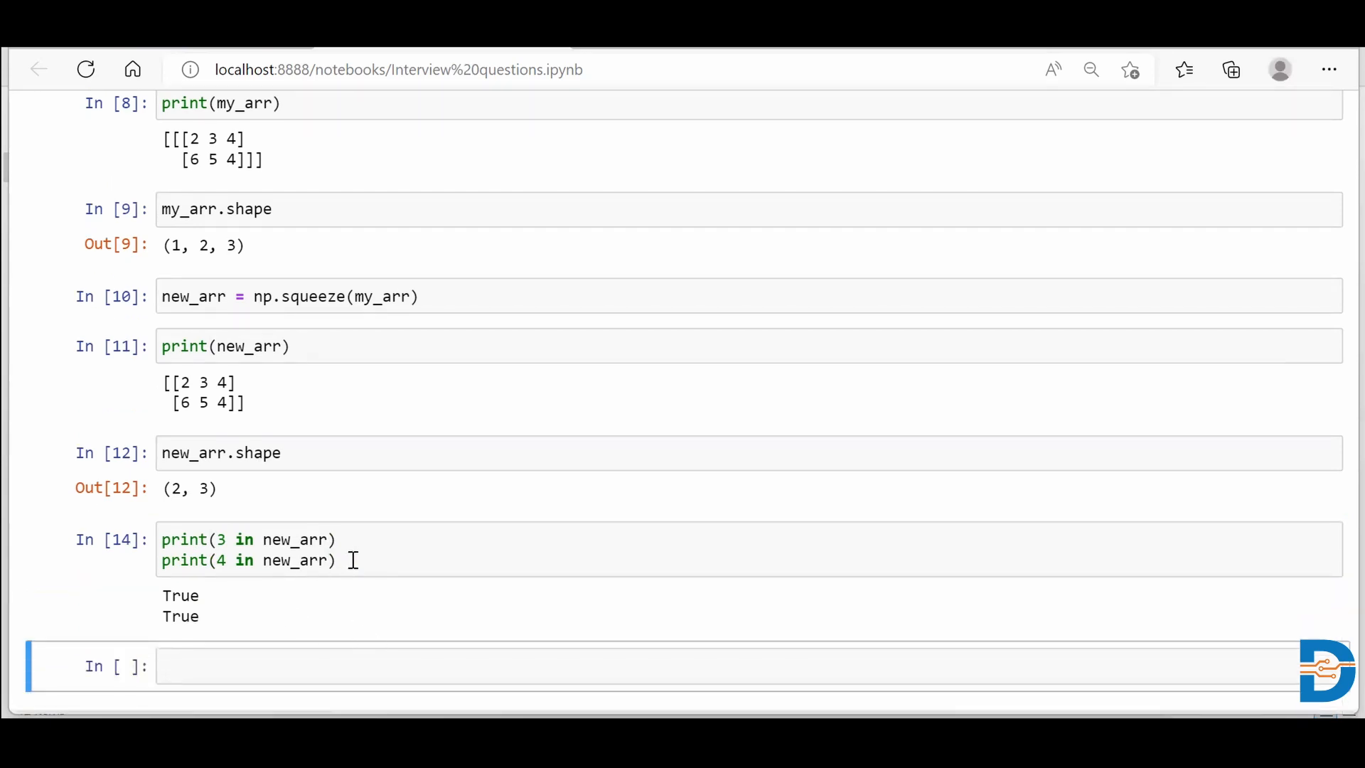
Step: Add print(7 in new_arr) to the cell, which prints False
text(prin)
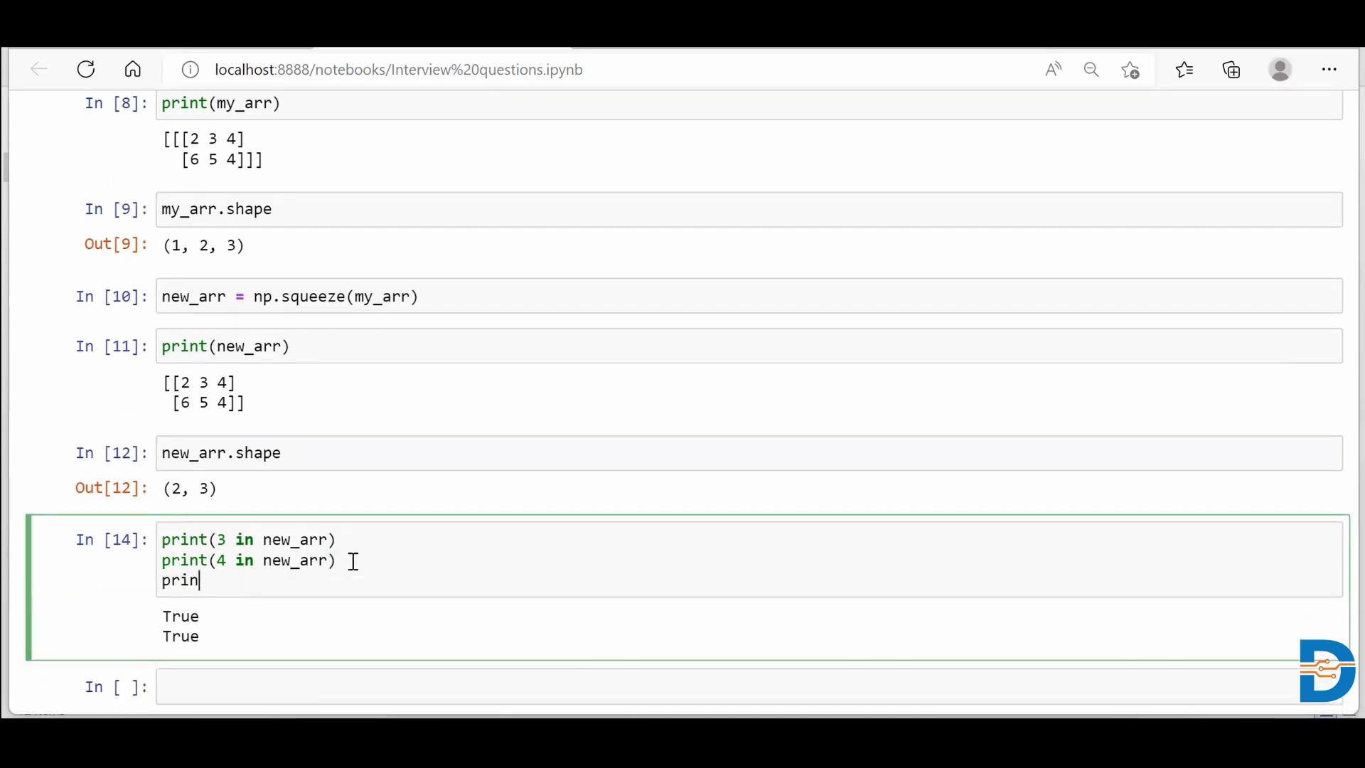
text(t())
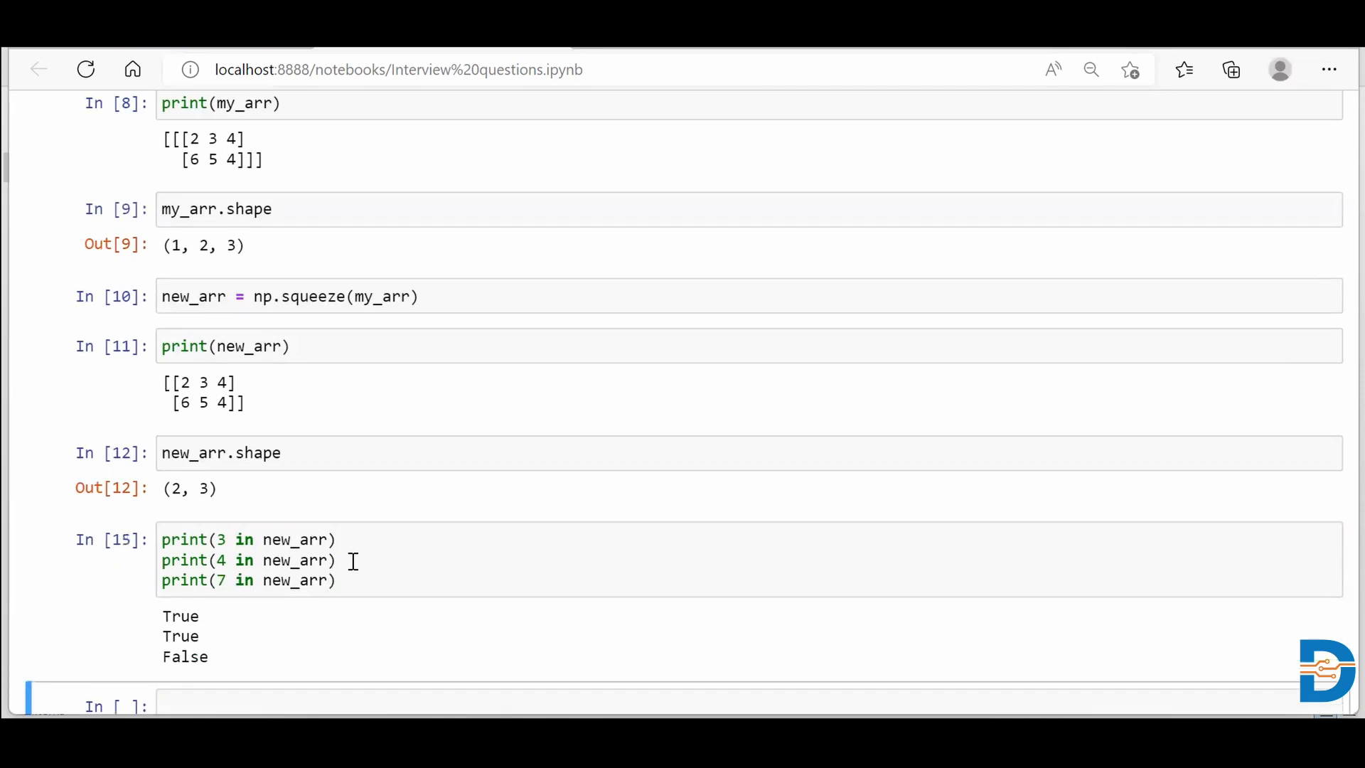
mouse_move(212, 669)
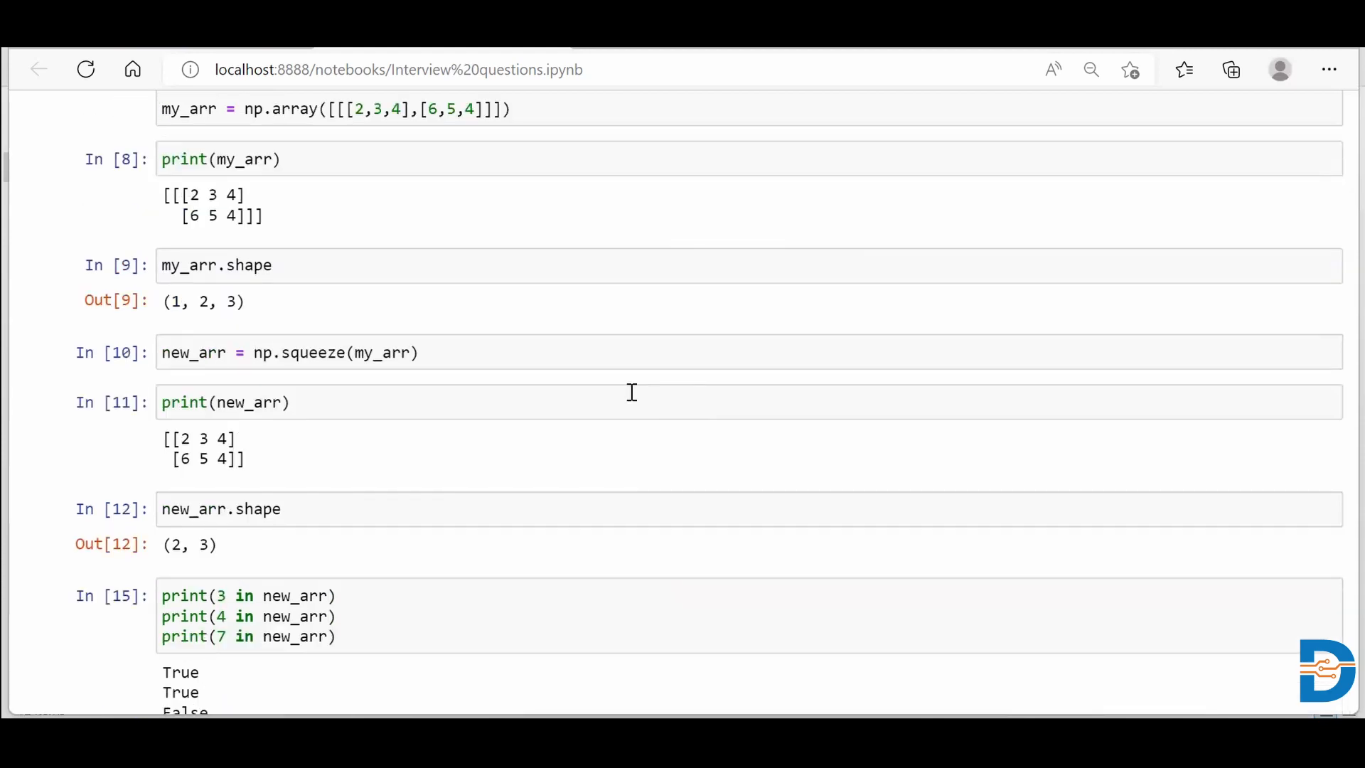
mouse_move(633, 388)
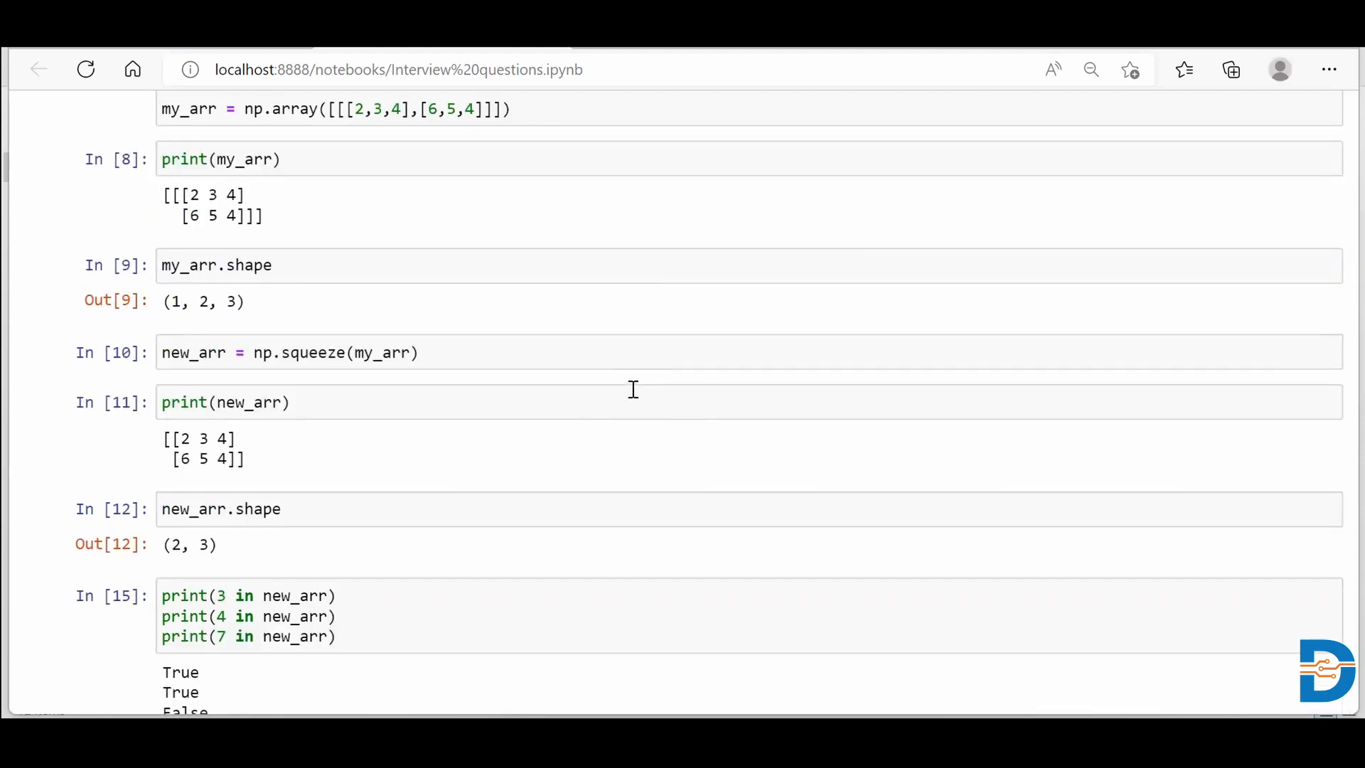
scroll(down, 3)
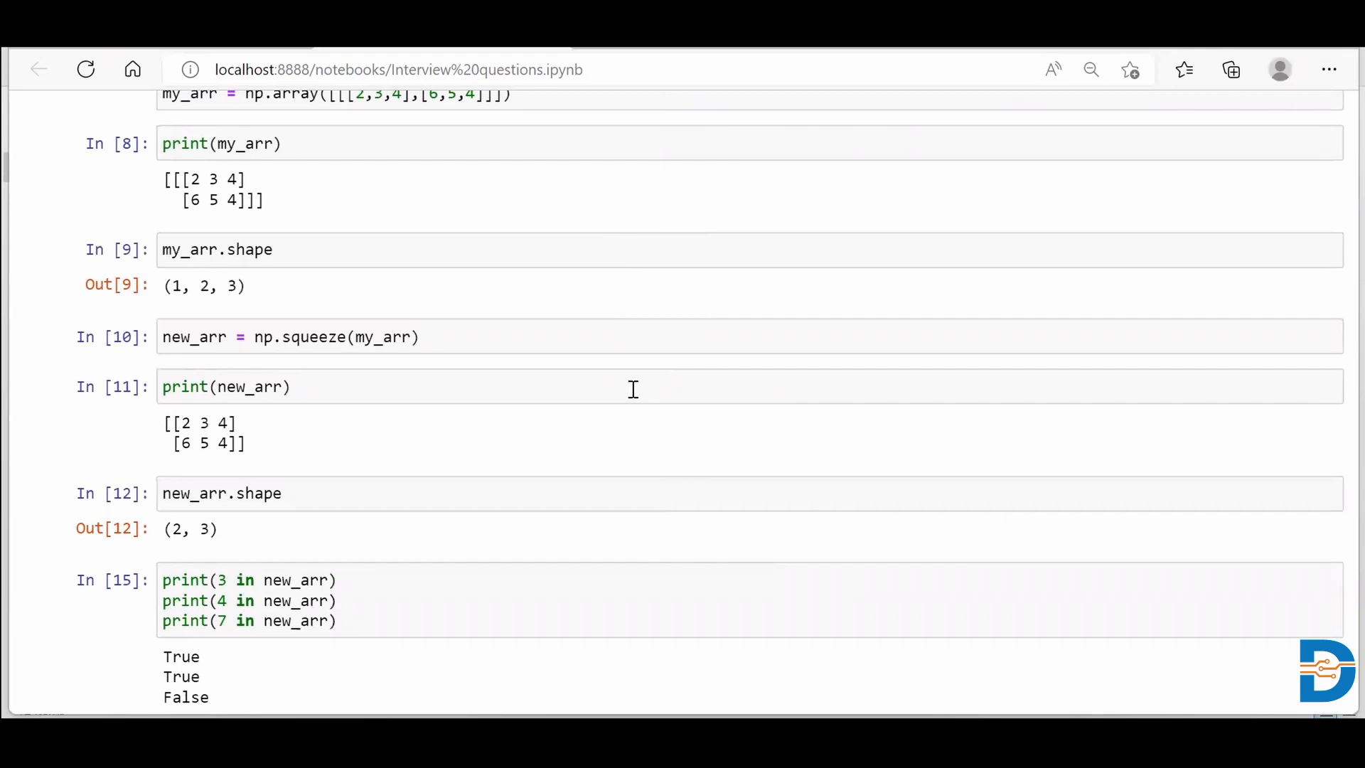
mouse_move(743, 69)
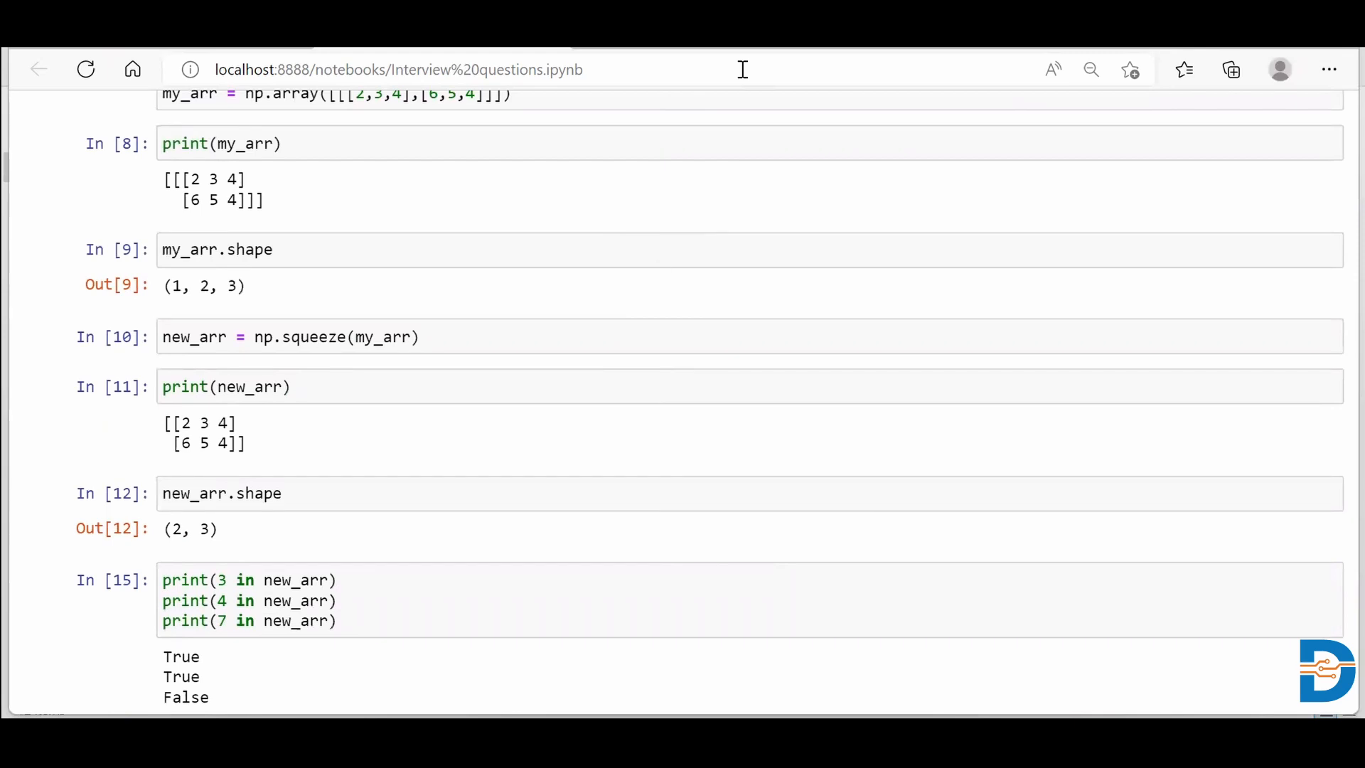